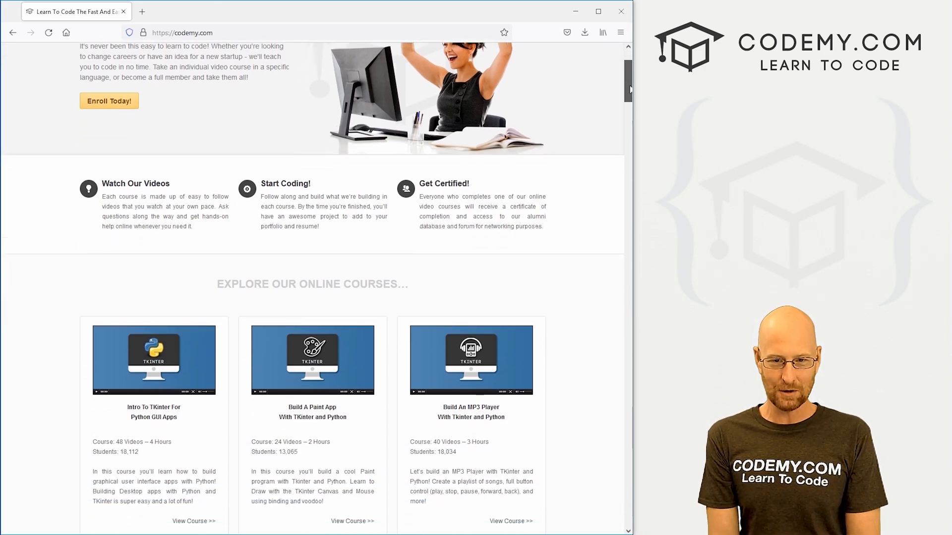
# Bring up the simple_NeuralNetwork.ipynb notebook showing the loss-versus-epoch plot.
pyautogui.scroll(-3)
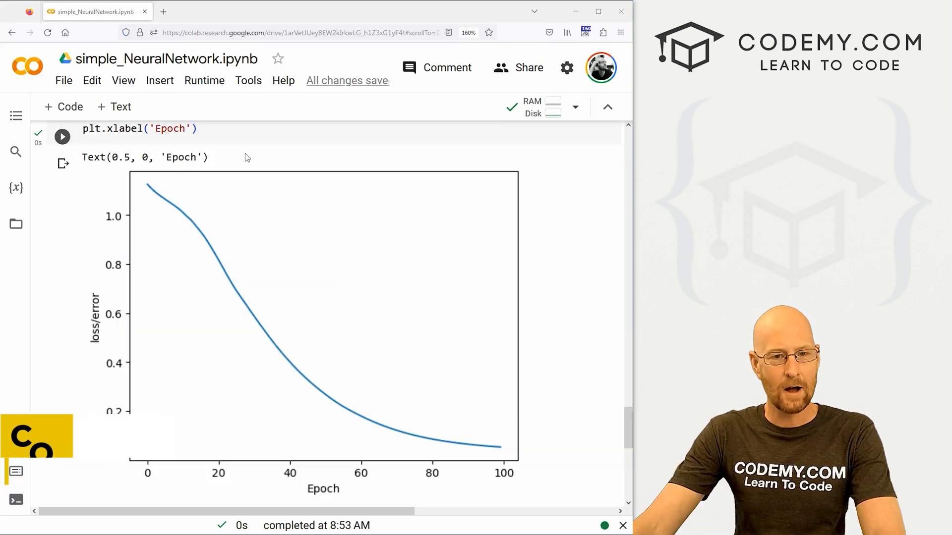
# Scroll to the bottom of the notebook below the loss plot.
pyautogui.scroll(-3)
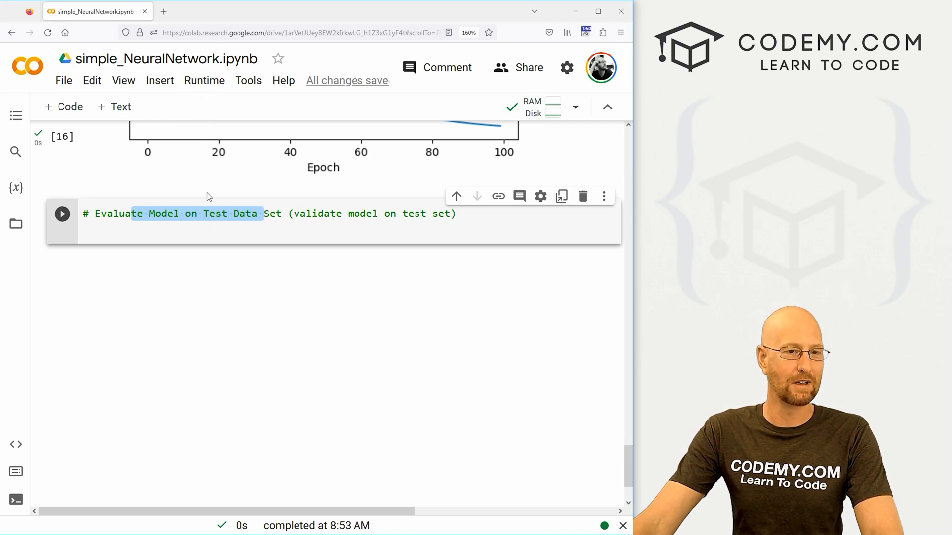
pyautogui.moveTo(315, 422)
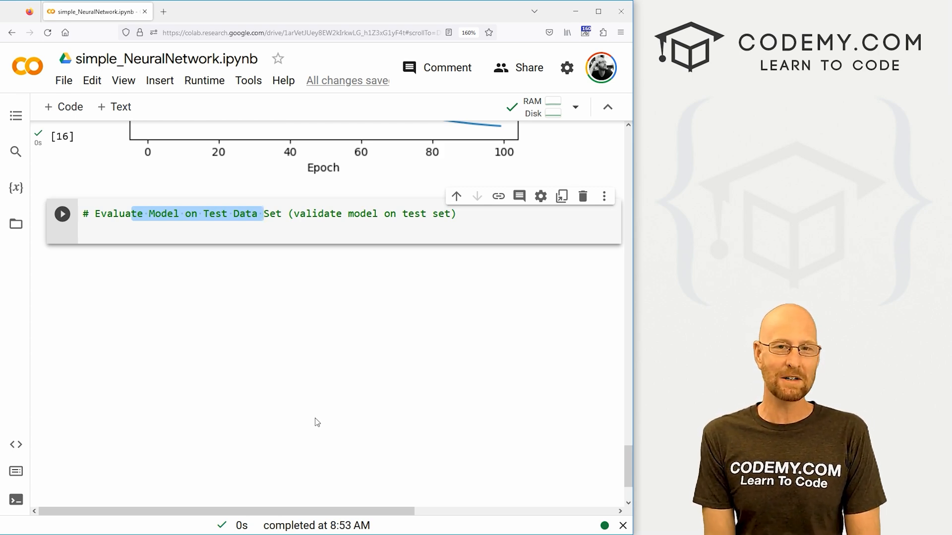
# Open a 'with torch.no_grad():' block commented as turning off back propagation.
pyautogui.write('with')
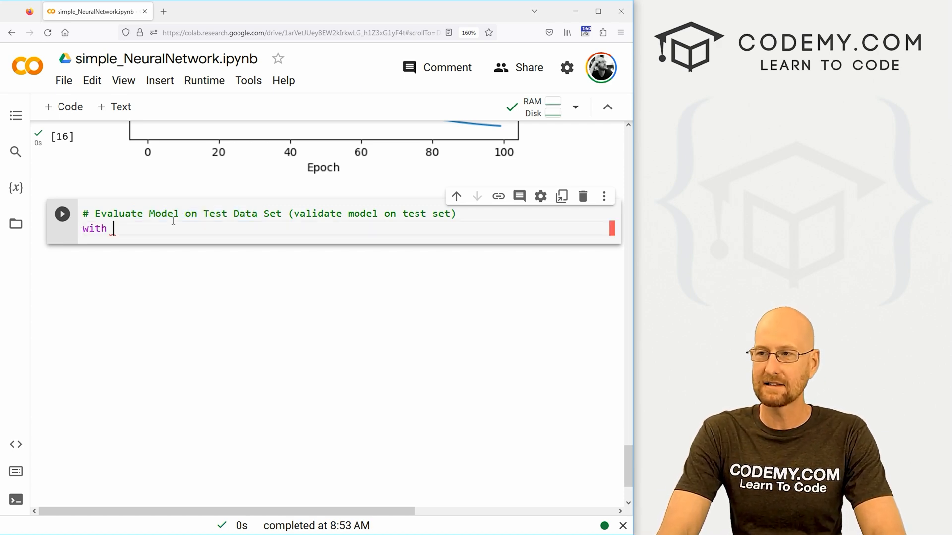
pyautogui.write('torch.no')
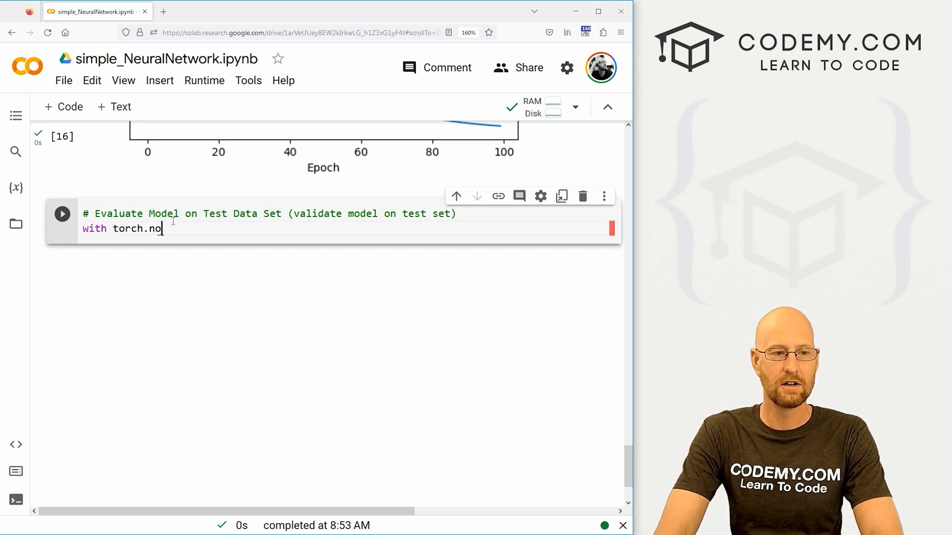
pyautogui.write('_grad()')
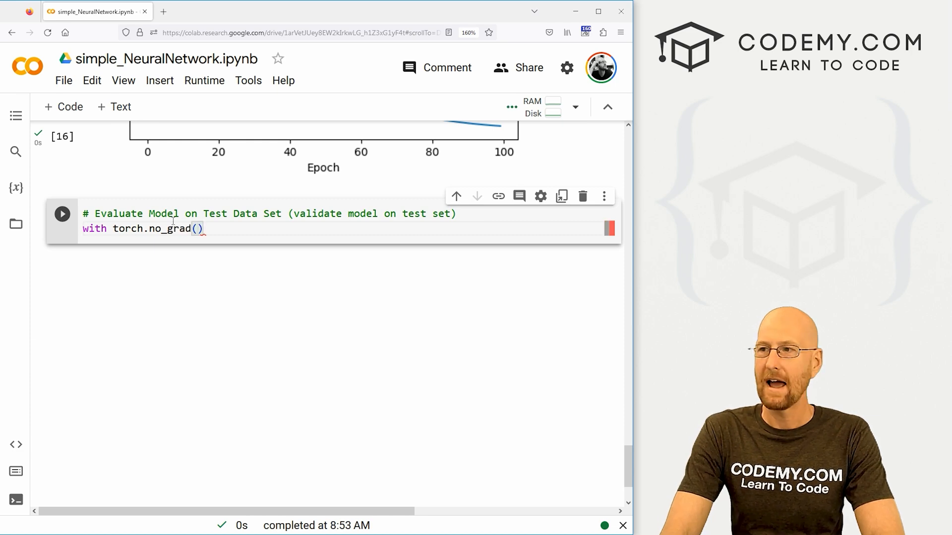
pyautogui.write(':')
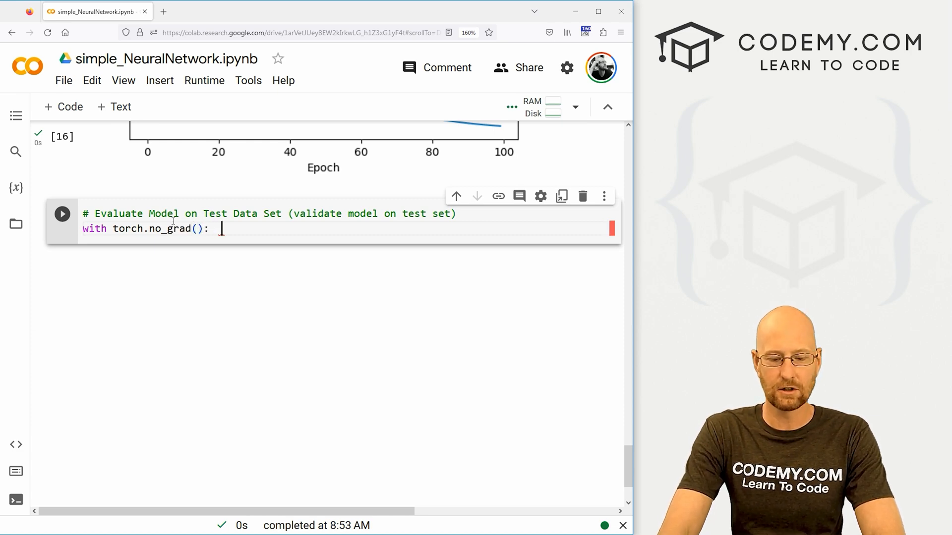
pyautogui.write('# Basically turn off')
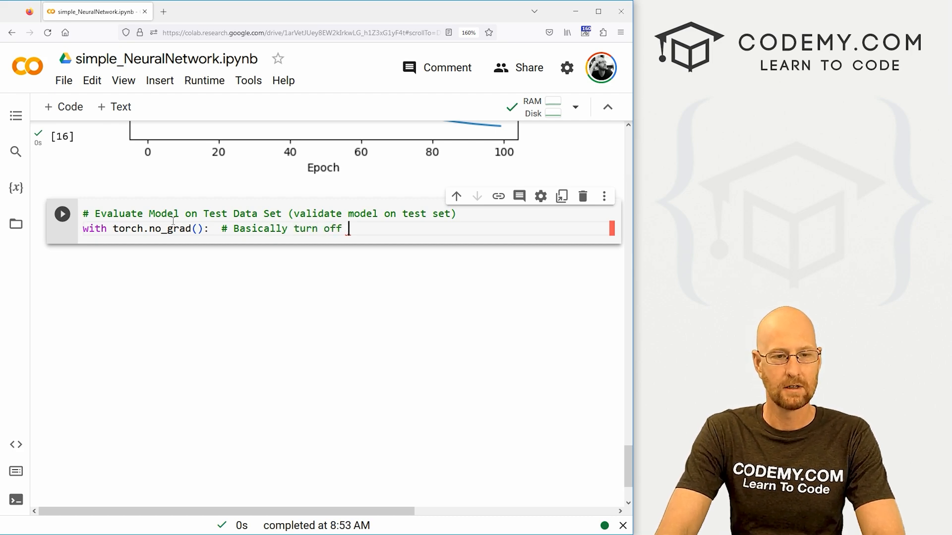
pyautogui.write('back propogation')
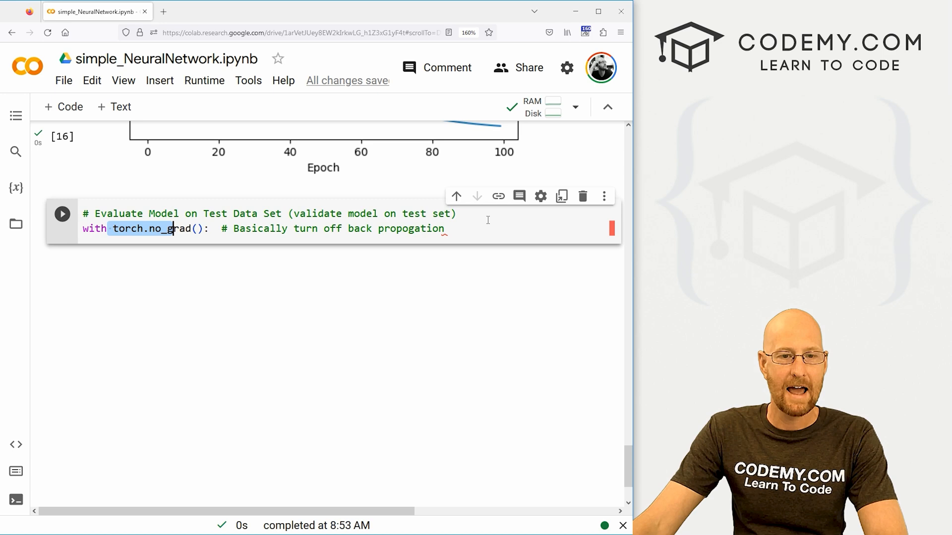
pyautogui.press('Enter')
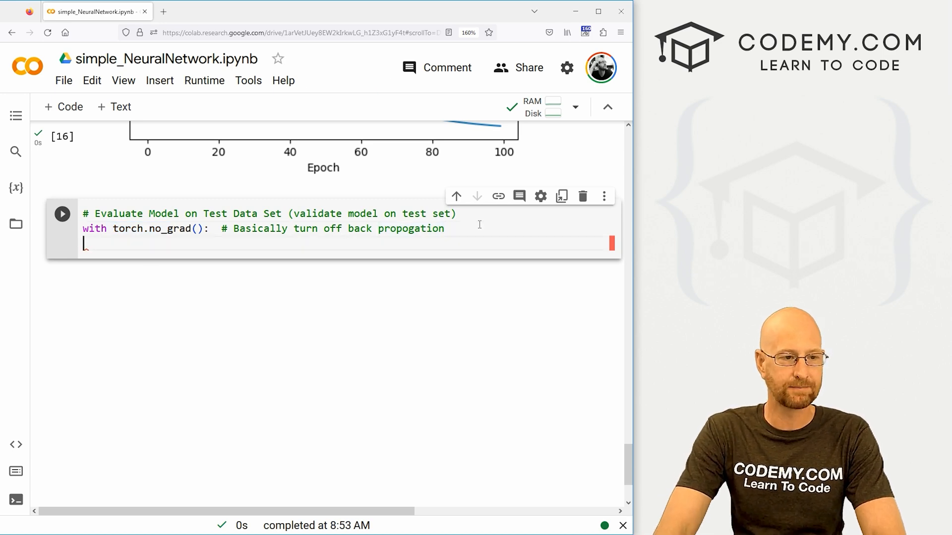
# Inside the block, set y_eval = model.forward(X_test).
pyautogui.write('y')
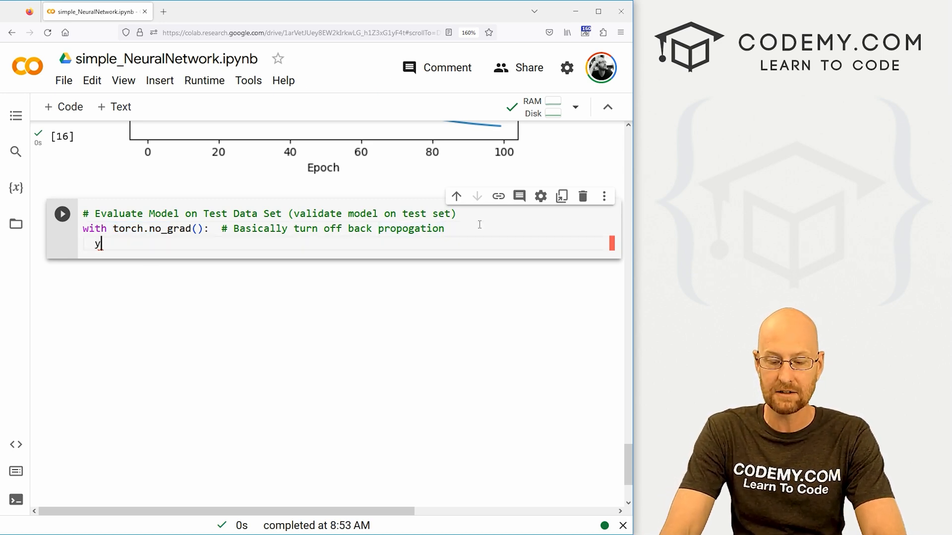
pyautogui.write('_eval;')
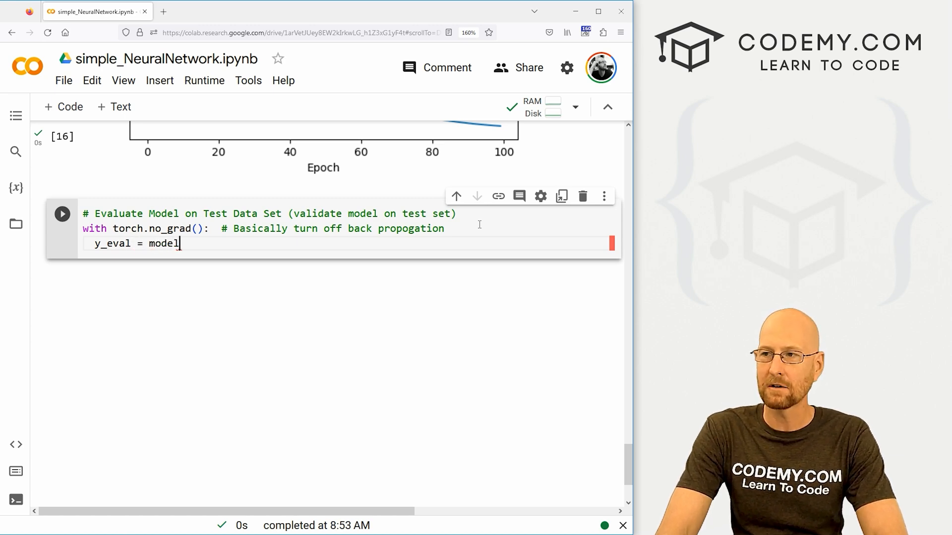
pyautogui.write('.forward()')
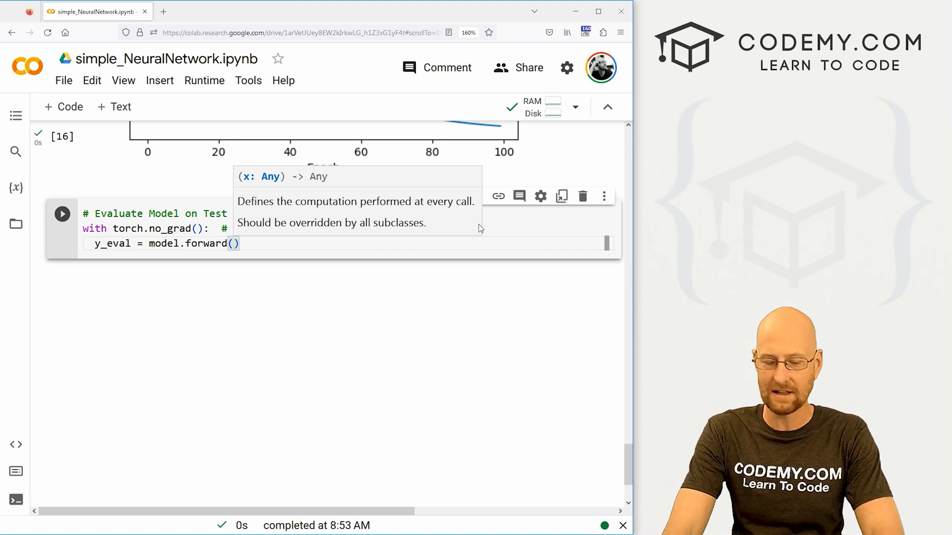
pyautogui.write('X_test')
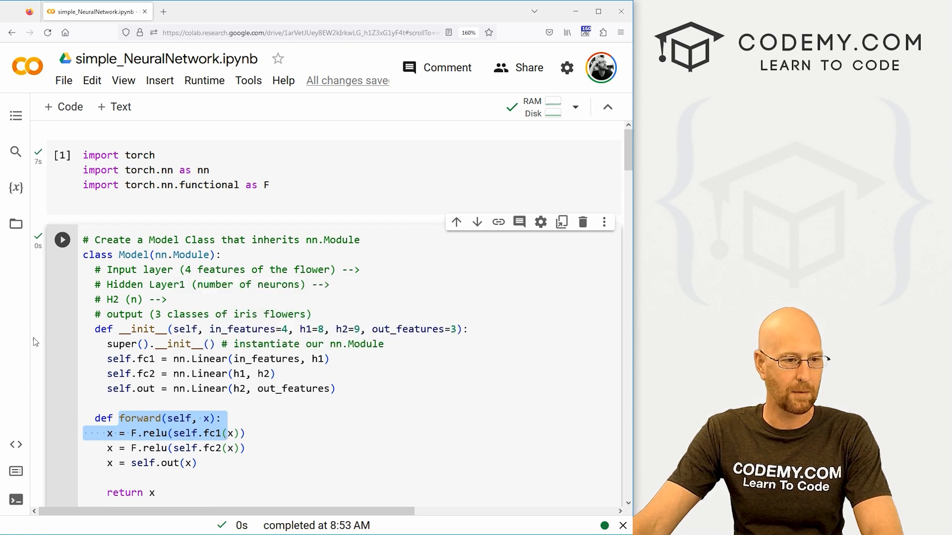
pyautogui.scroll(-3)
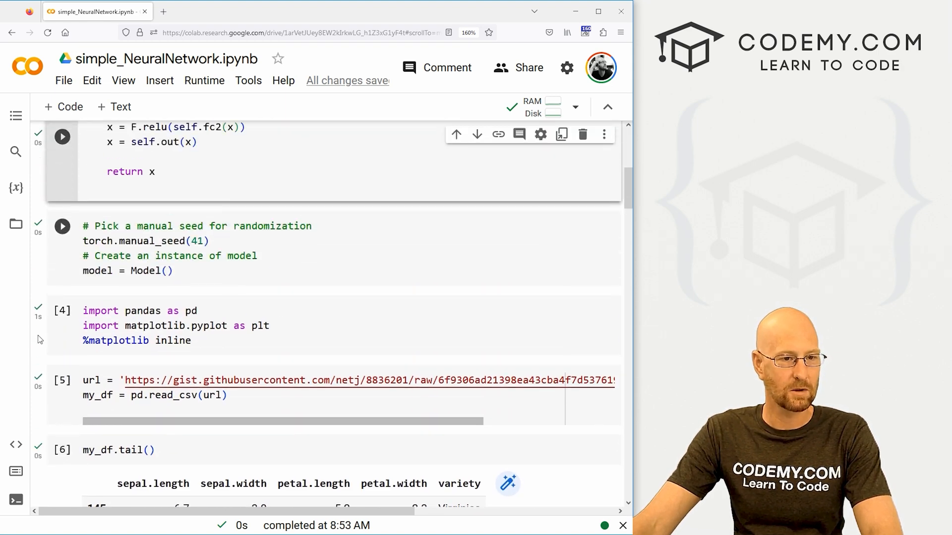
pyautogui.scroll(-3)
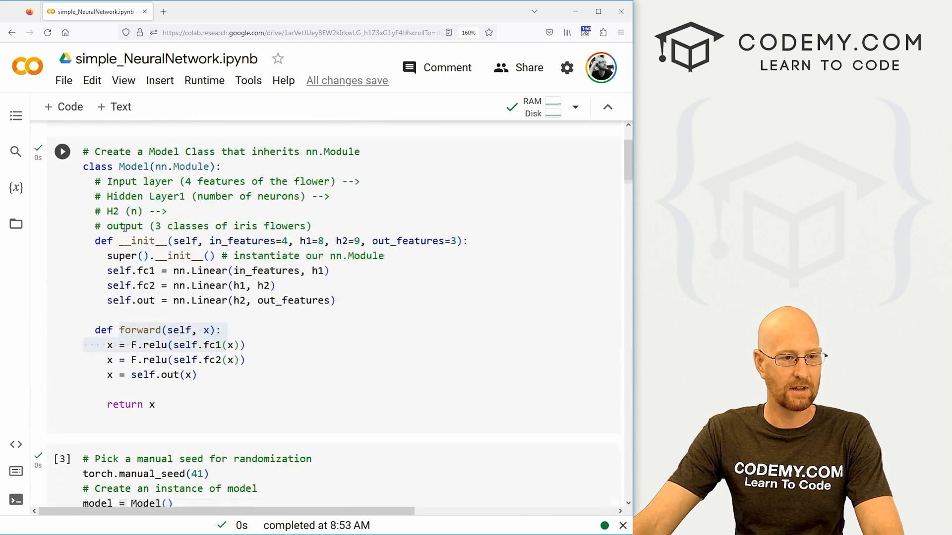
pyautogui.scroll(-3)
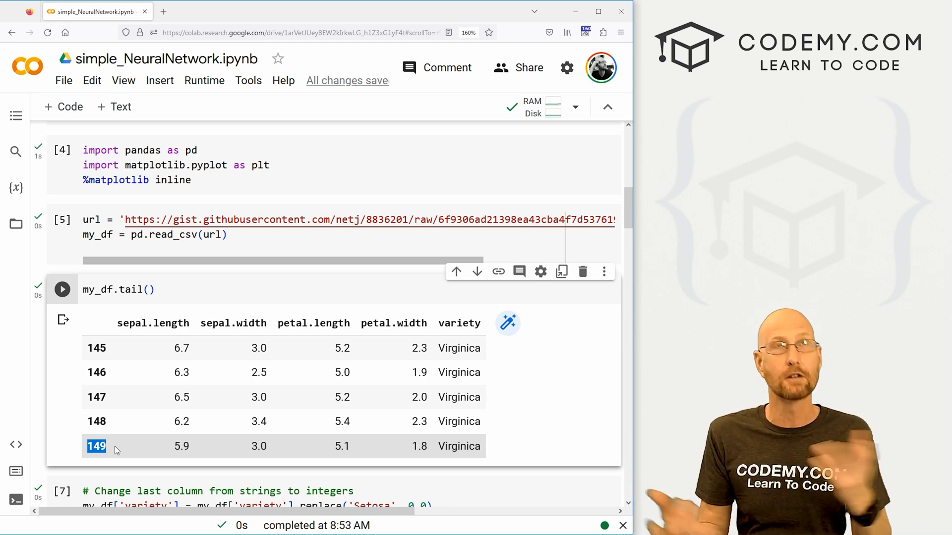
pyautogui.scroll(-3)
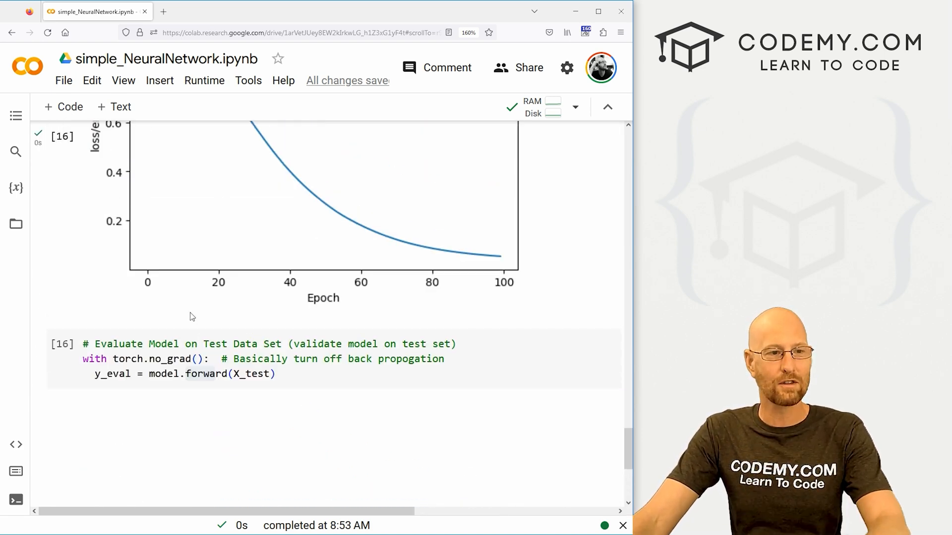
# Add a comment about X_test after the y_eval forward line.
pyautogui.click(113, 374)
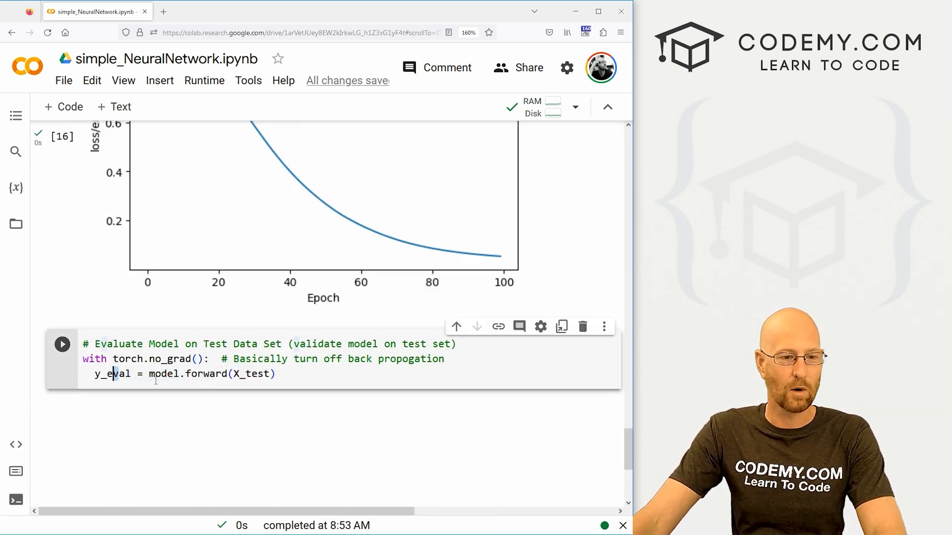
pyautogui.write('#')
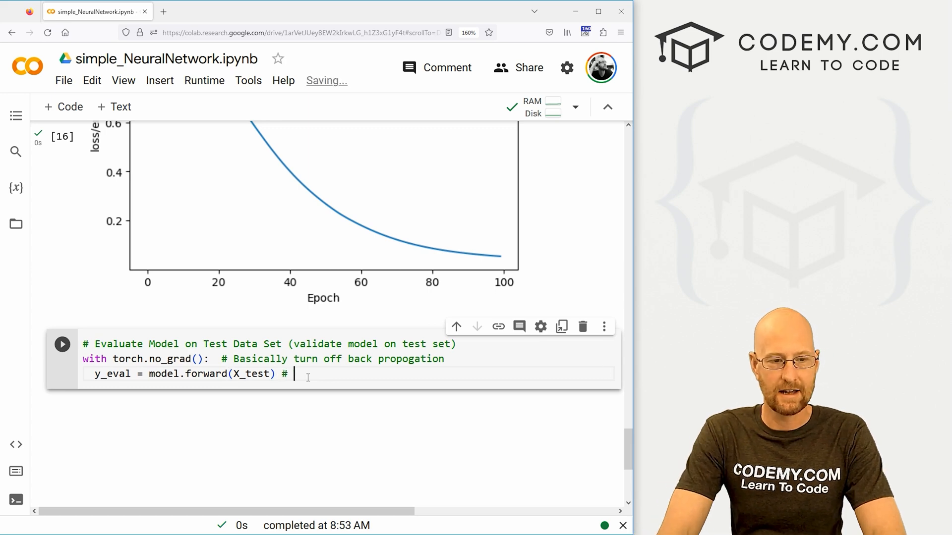
pyautogui.write('X_test are features from our test set, y_eval will be')
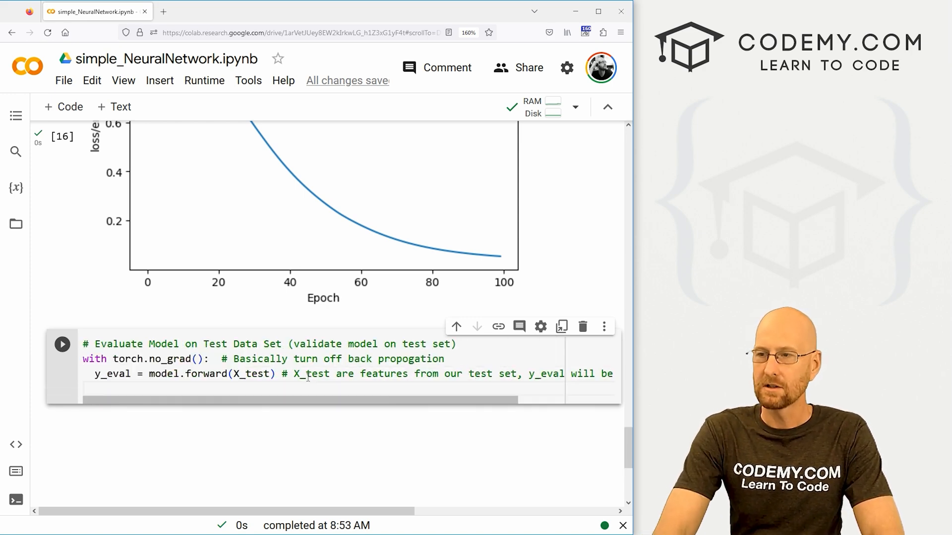
# Compute loss = criterion(y_eval, y_test) with the comment 'Find the loss or error'.
pyautogui.write('loss = criteri')
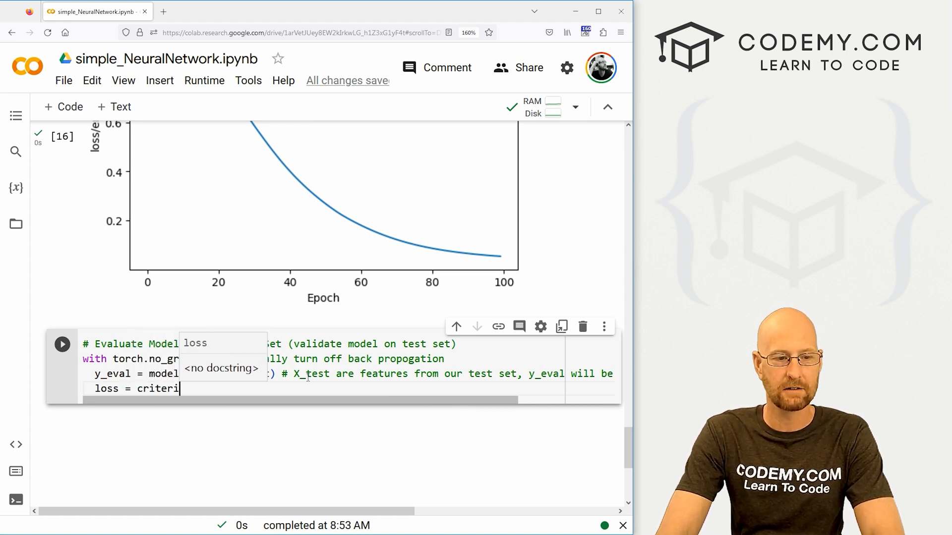
pyautogui.write('on()')
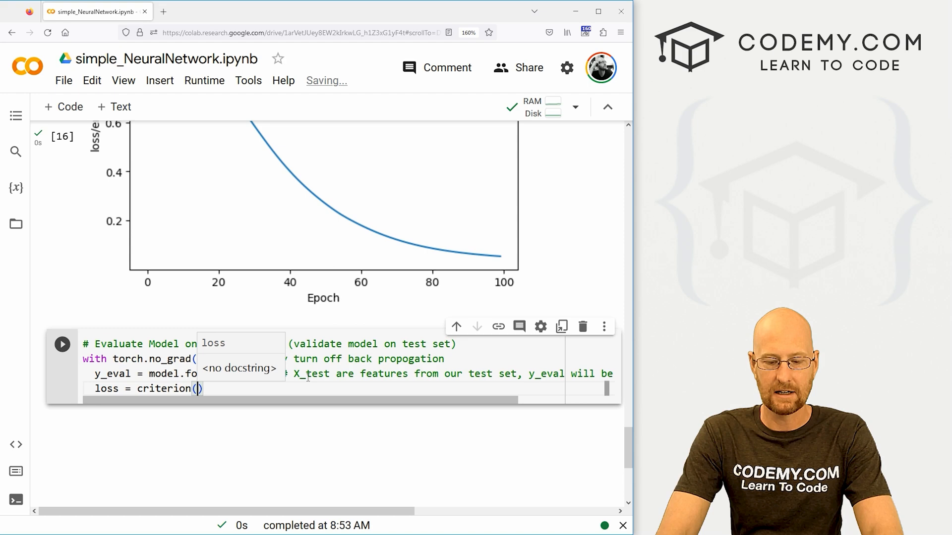
pyautogui.write('y_eval,')
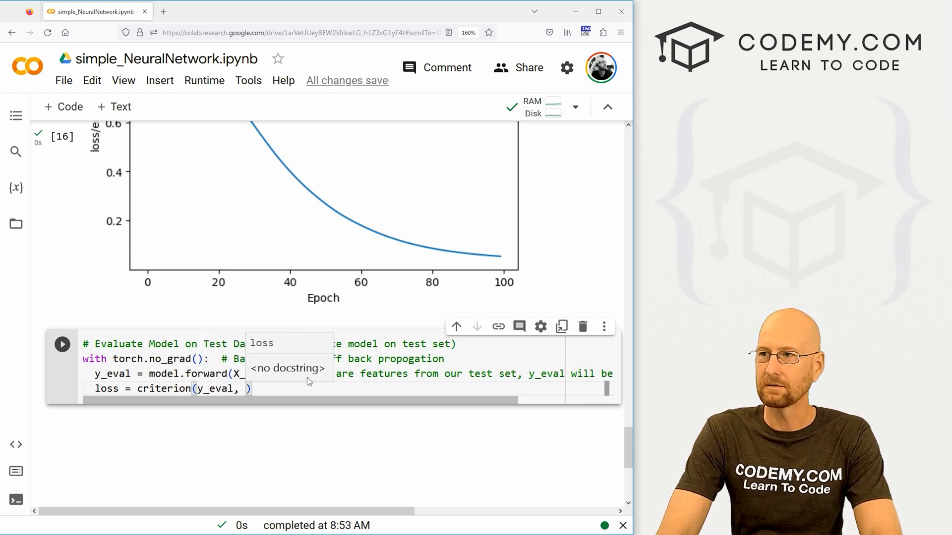
pyautogui.write('y_test')
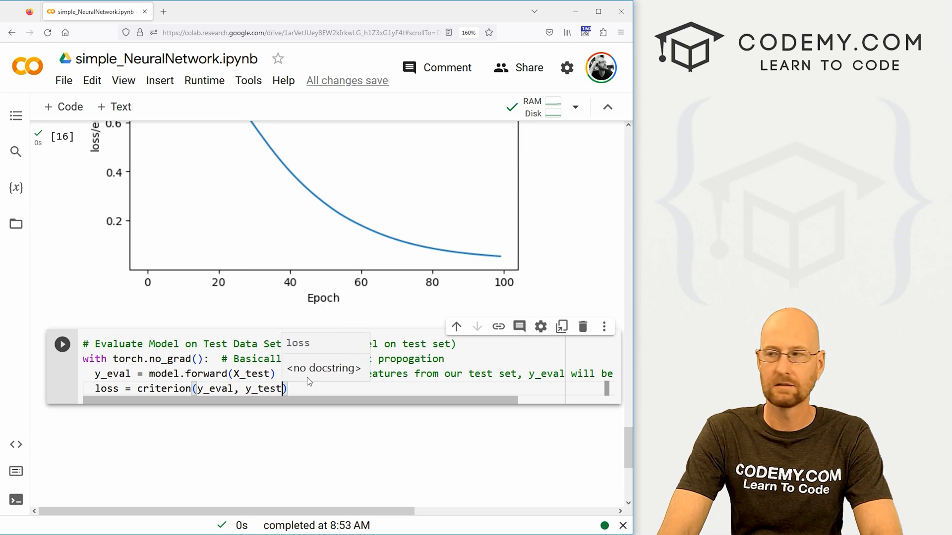
pyautogui.write('# Find')
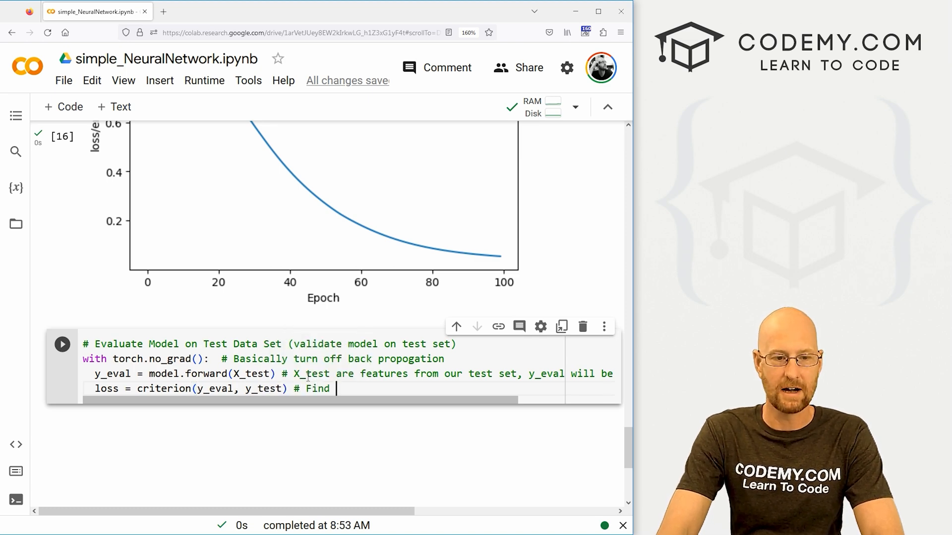
pyautogui.write('the loss or erro')
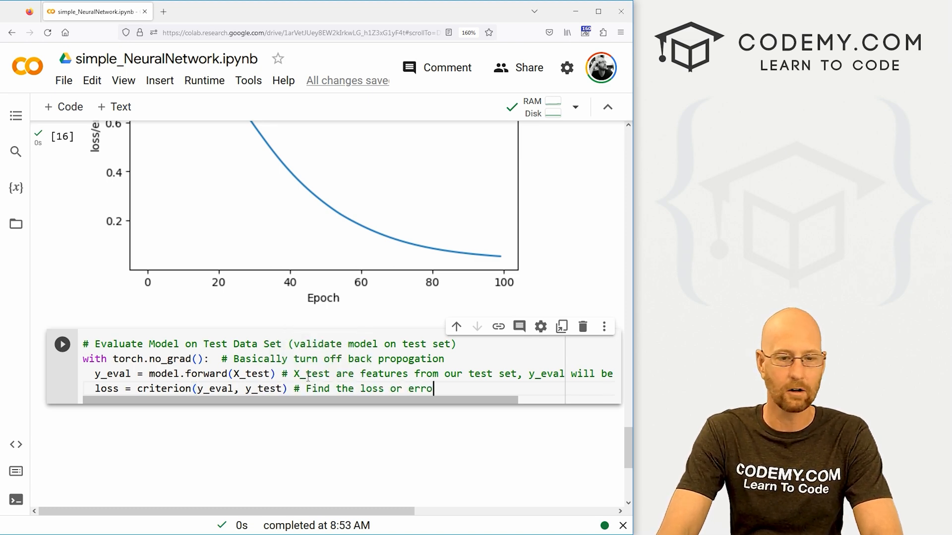
pyautogui.write('r')
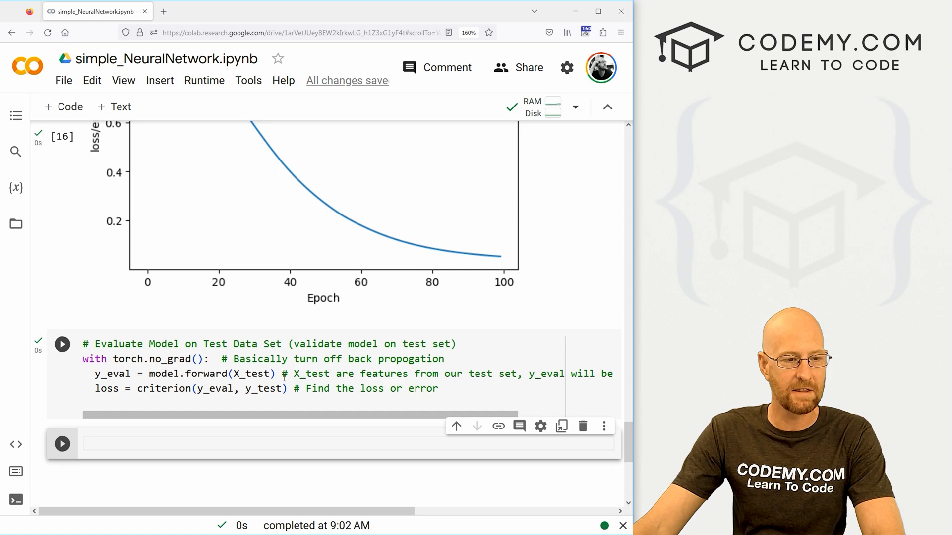
pyautogui.write('lo')
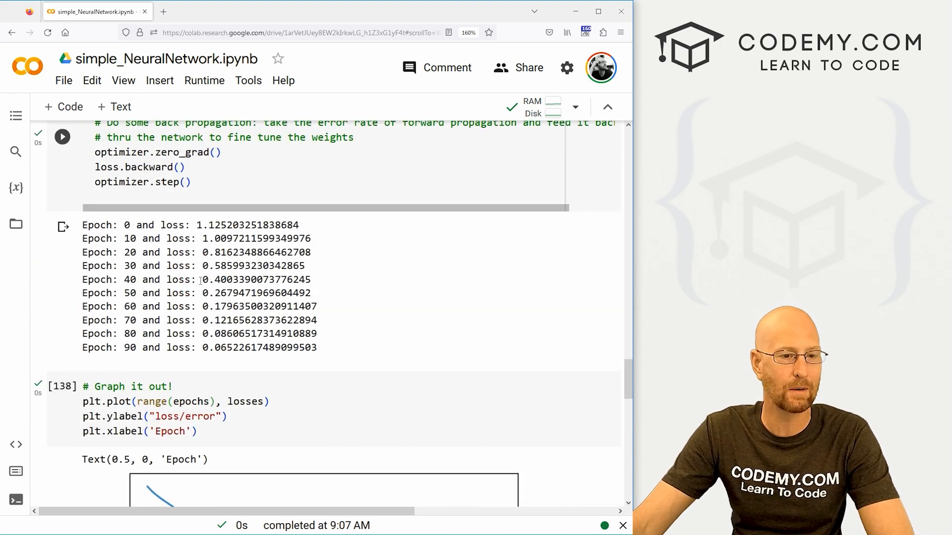
pyautogui.doubleClick(245, 348)
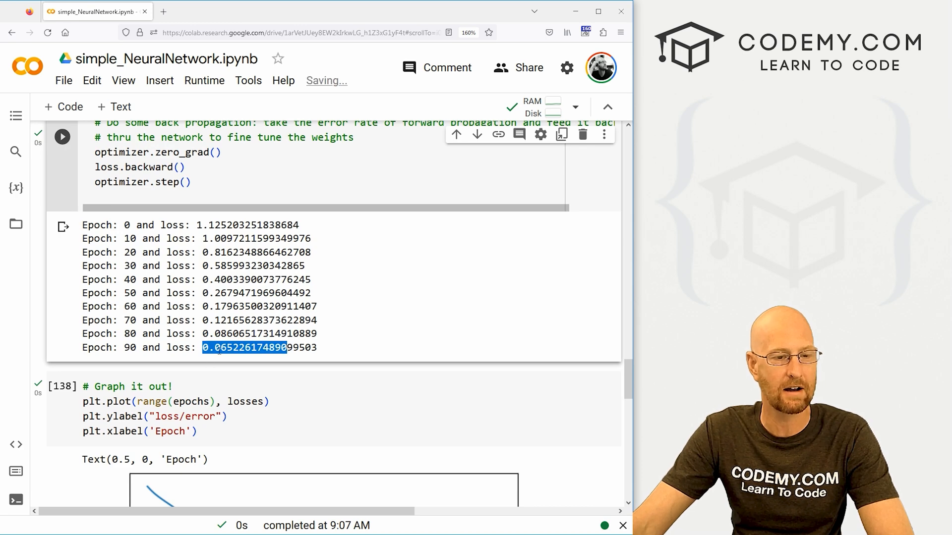
pyautogui.scroll(-3)
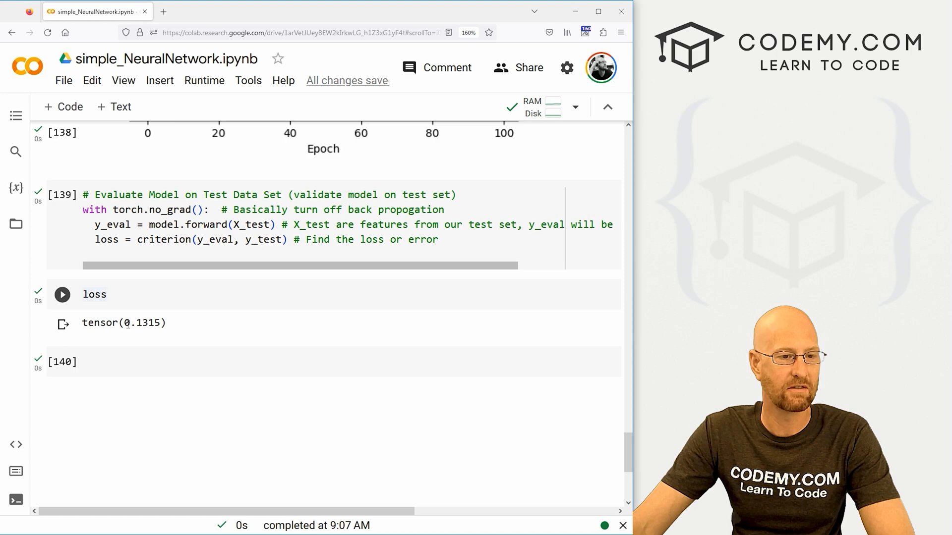
pyautogui.scroll(-3)
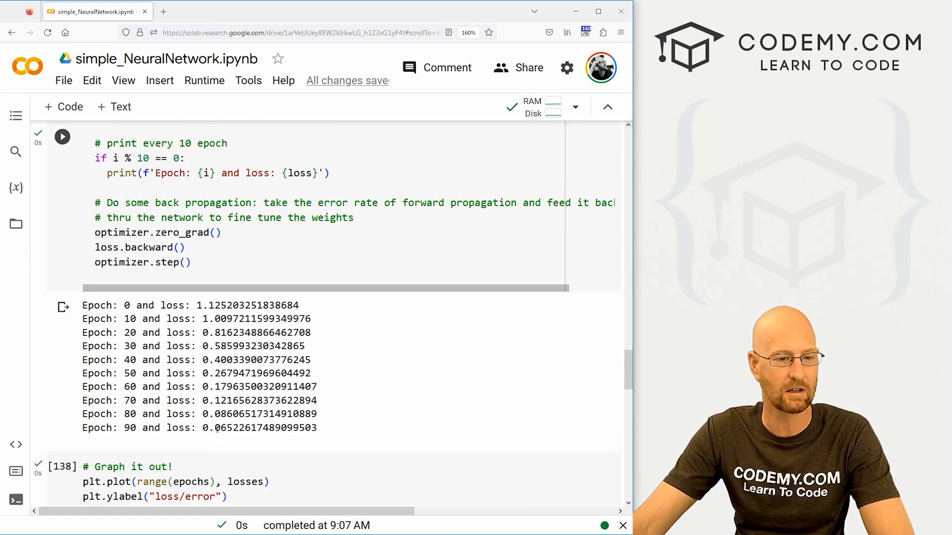
pyautogui.scroll(-3)
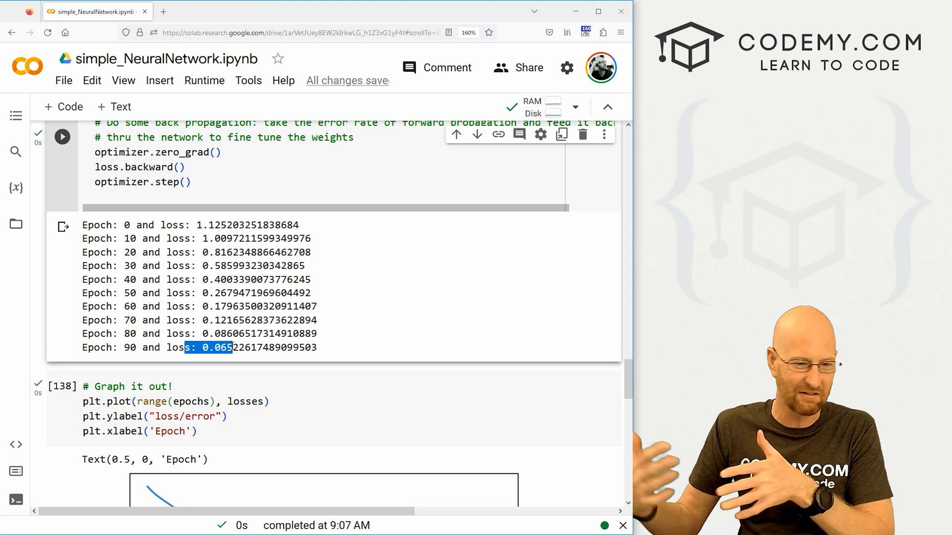
pyautogui.moveTo(307, 322)
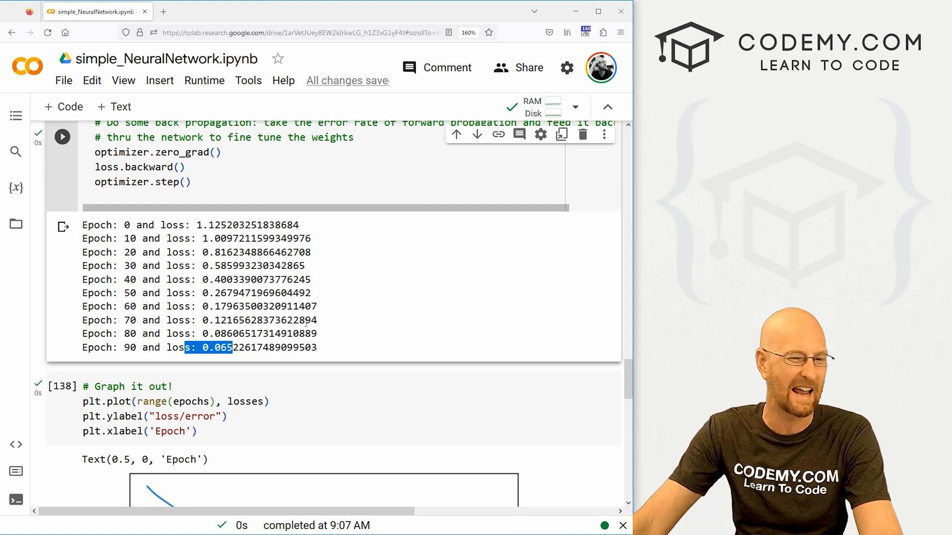
pyautogui.scroll(-3)
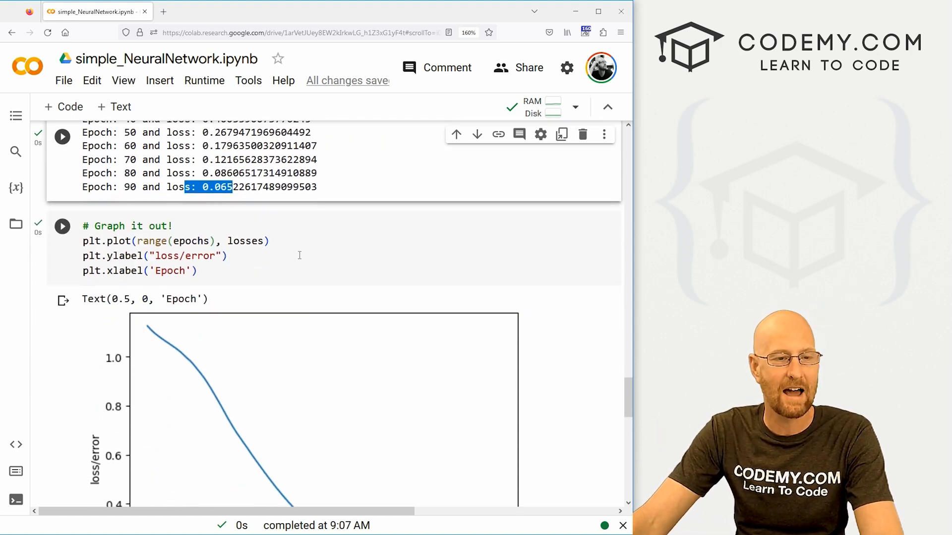
pyautogui.scroll(-3)
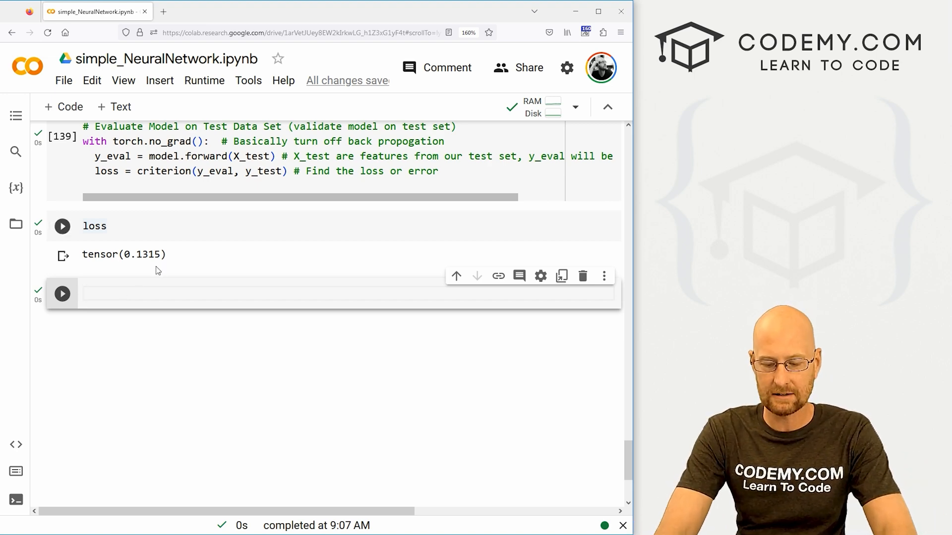
# Start with correct = 0 and a no_grad loop over enumerate(X_test).
pyautogui.write('correct = 0')
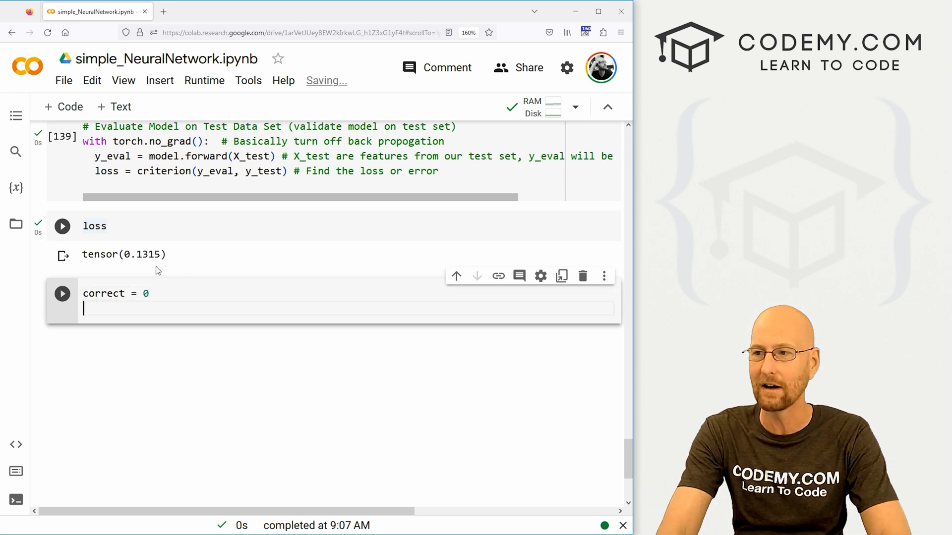
pyautogui.write('with tor')
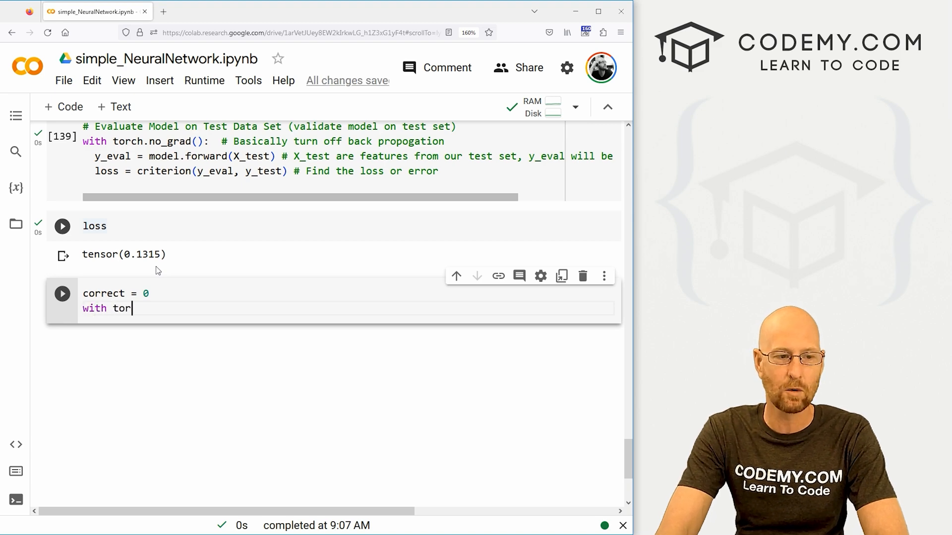
pyautogui.write('ch.no_')
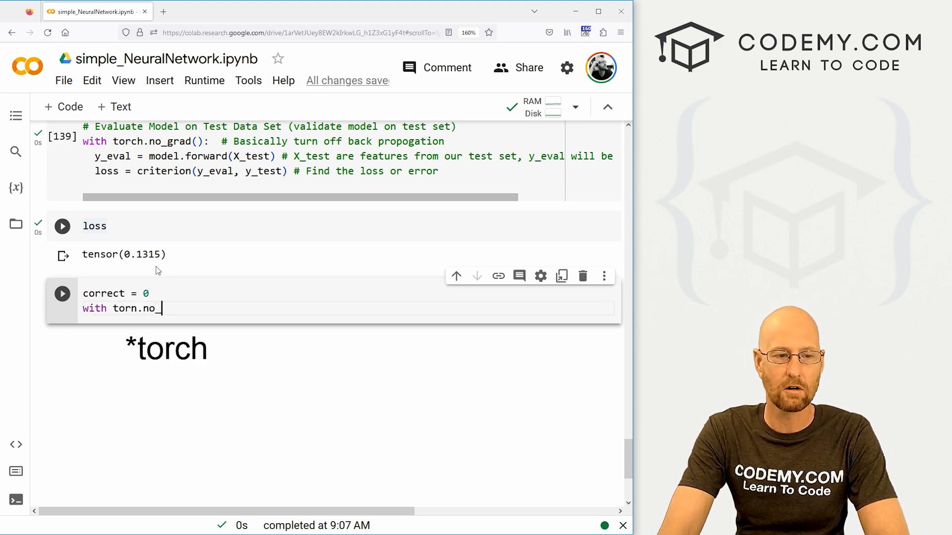
pyautogui.write('_grad():')
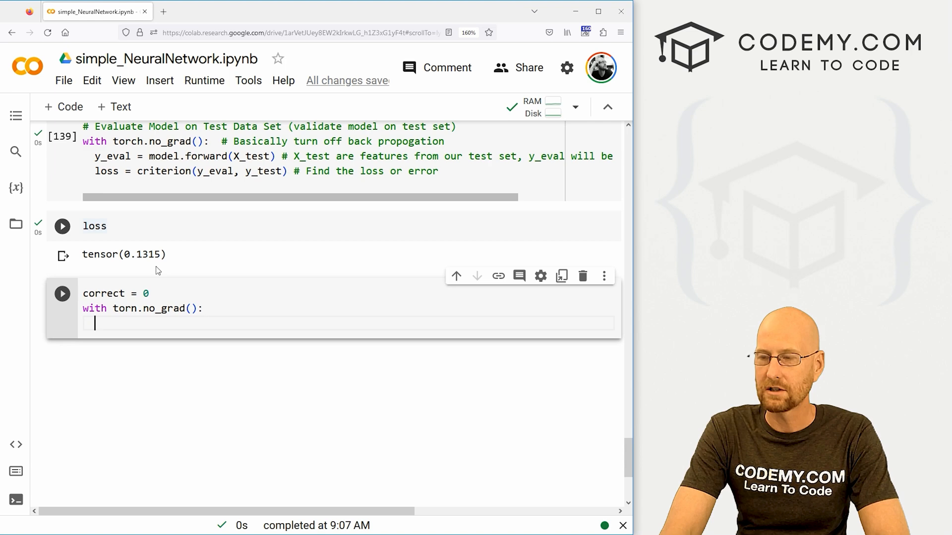
pyautogui.write('for i')
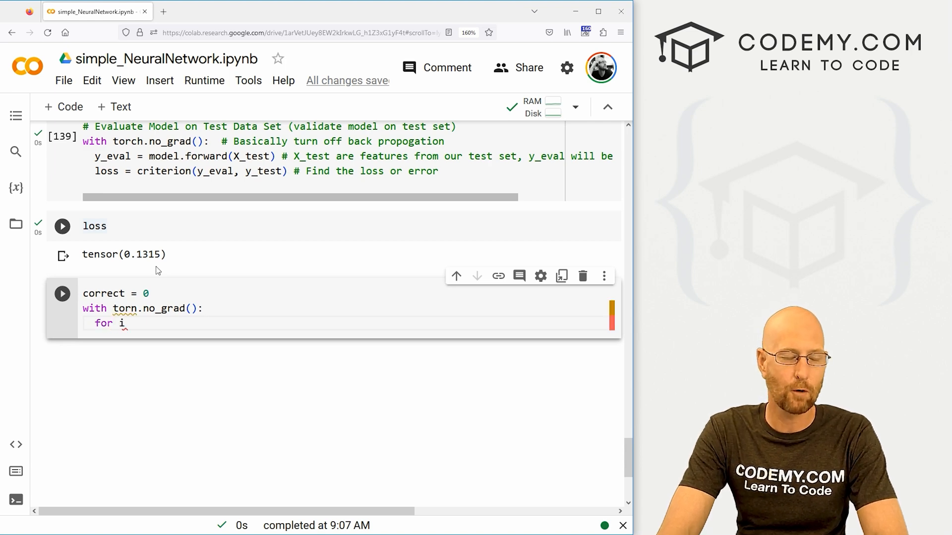
pyautogui.write(', data in')
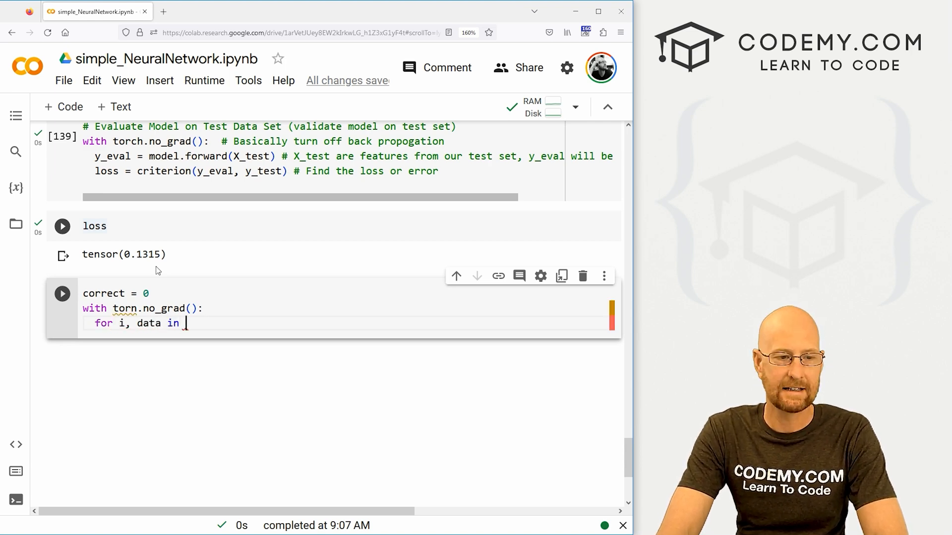
pyautogui.write('enumerate')
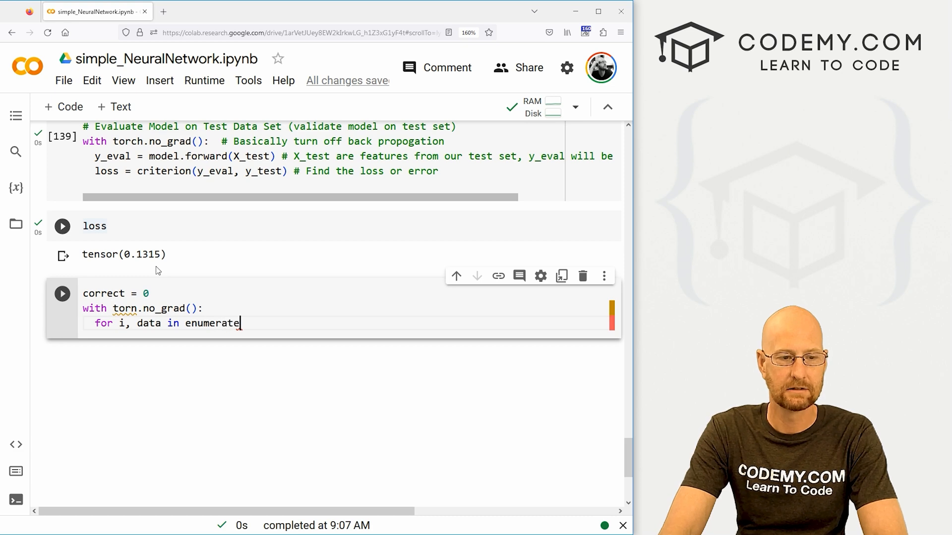
pyautogui.write('(X_')
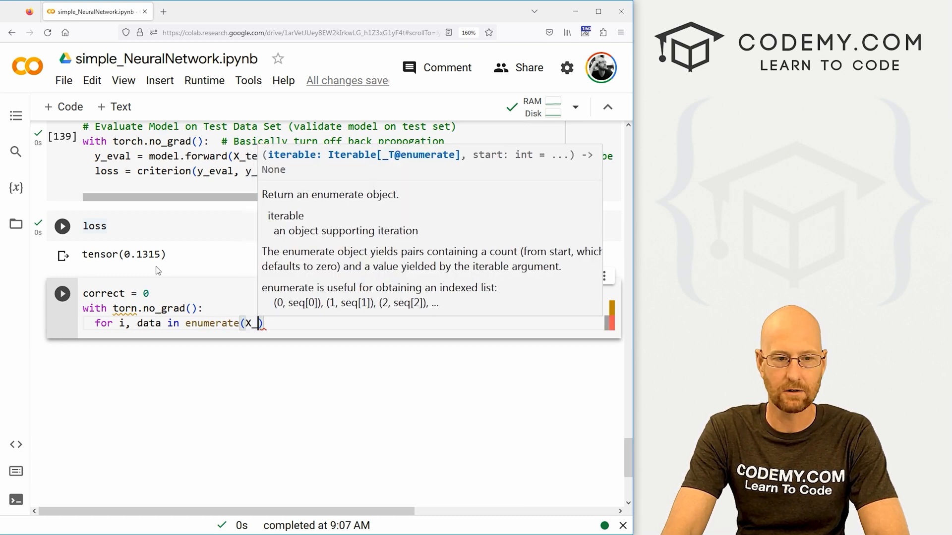
pyautogui.write('test):')
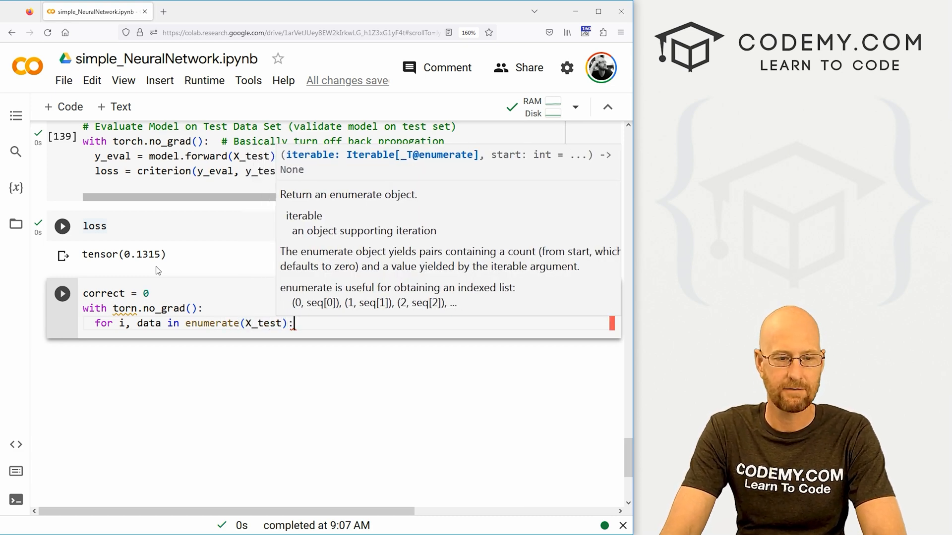
# Compute y_val = model.forward(data) and print f'{i+1}.) {str(y_val)}' per row.
pyautogui.write('y_')
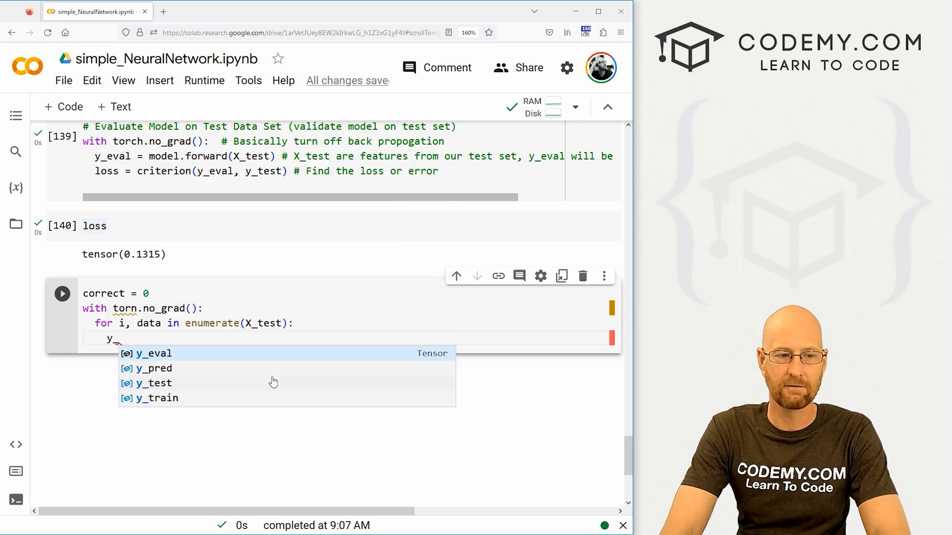
pyautogui.write('val =')
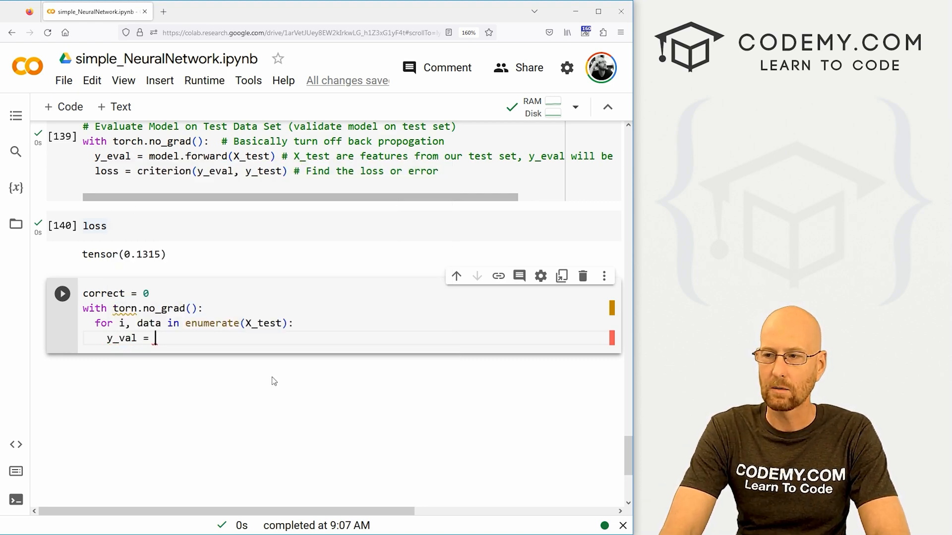
pyautogui.write('model.')
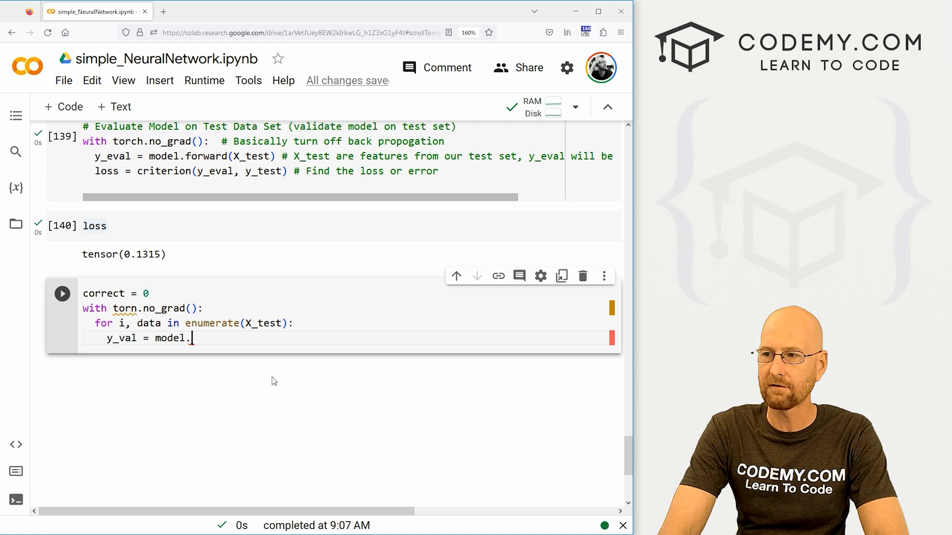
pyautogui.write('forward(data')
pyautogui.write('print(*')
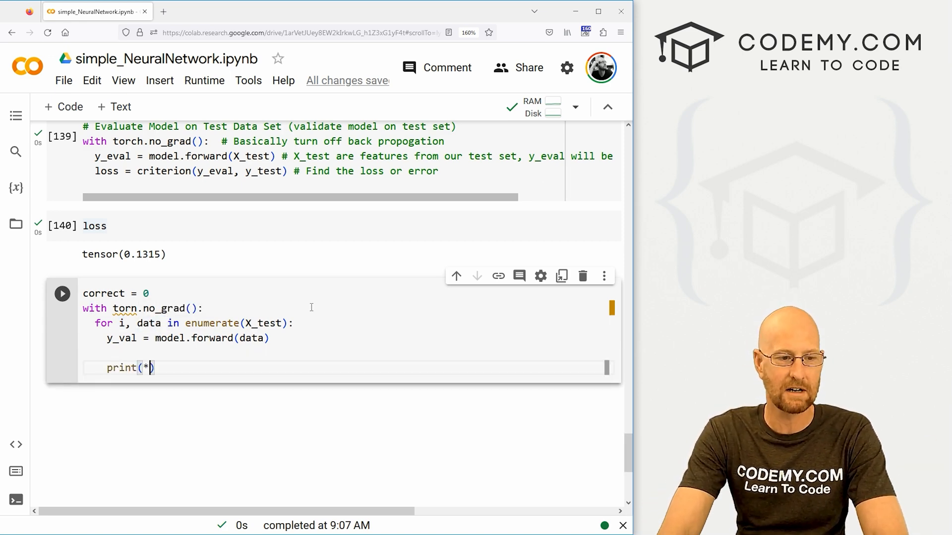
pyautogui.write("f'")
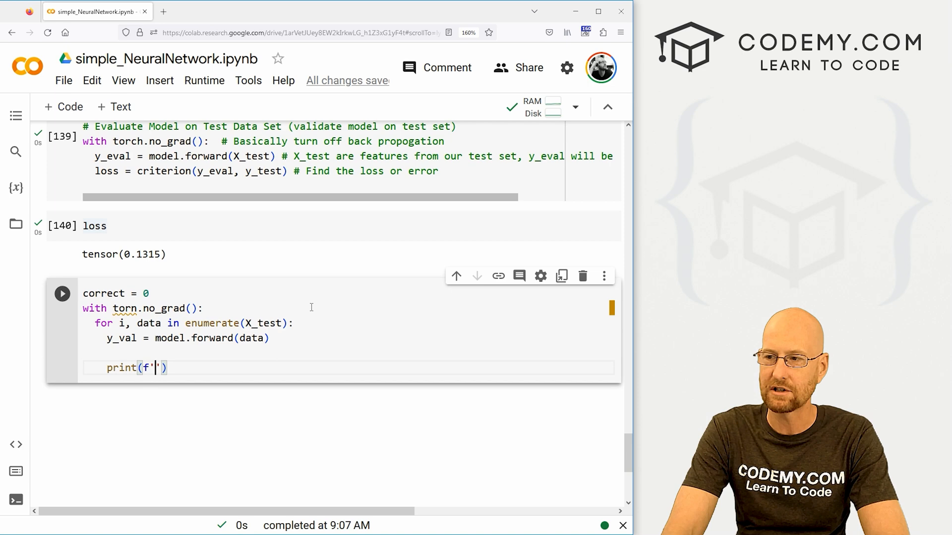
pyautogui.write('{}')
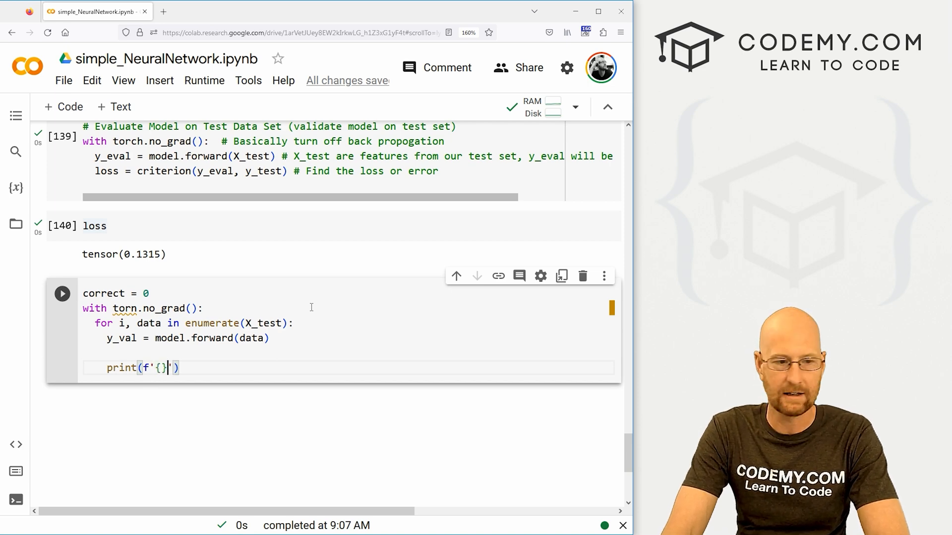
pyautogui.write('i+1')
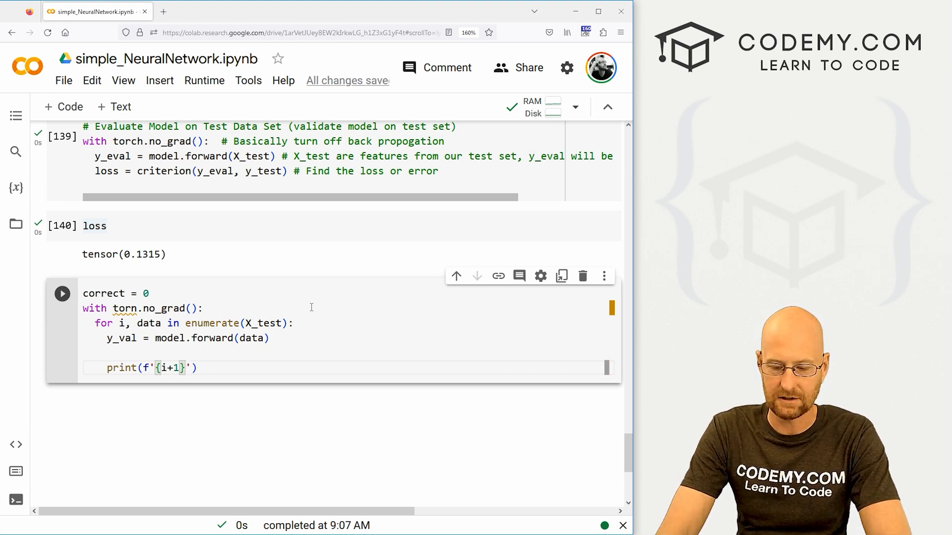
pyautogui.write('.)  {y_val')
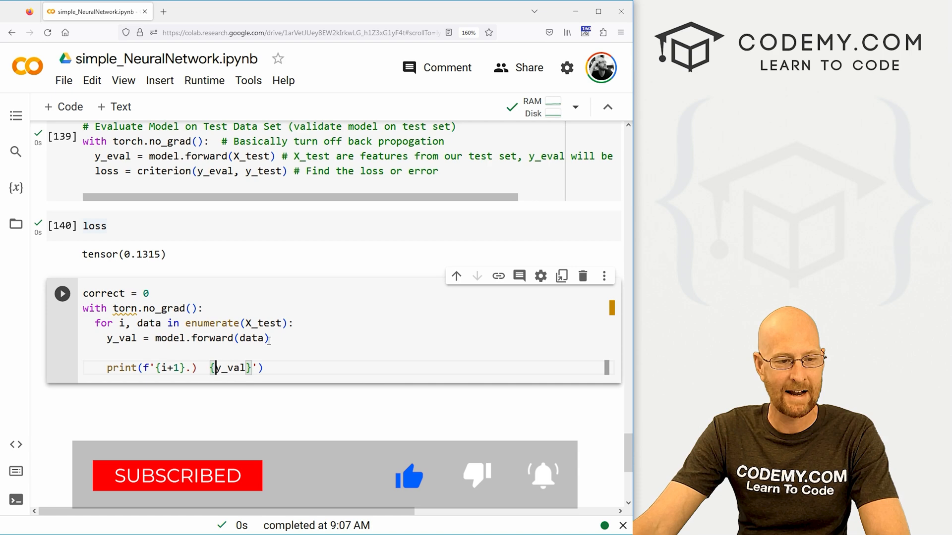
pyautogui.write('str(')
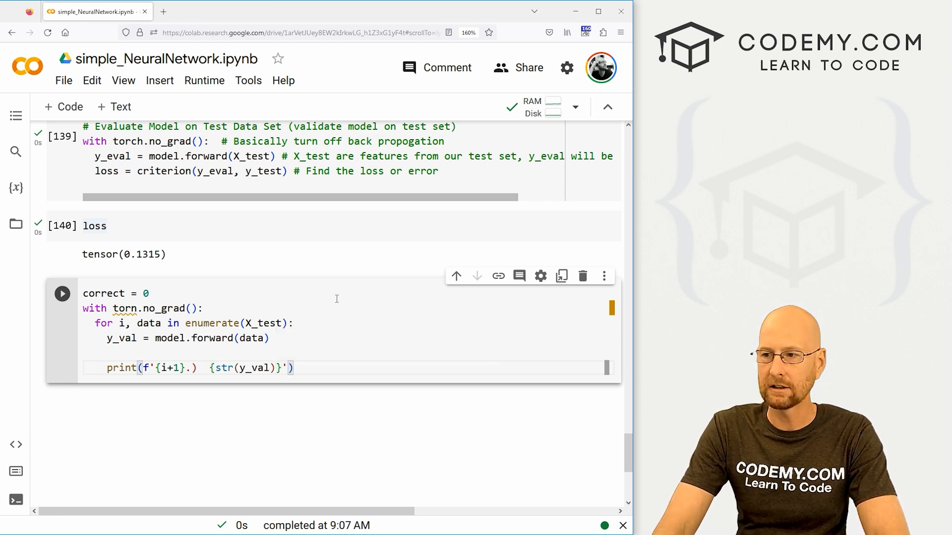
# Add a comment noting the output tells what class it is.
pyautogui.write('# Will tell us')
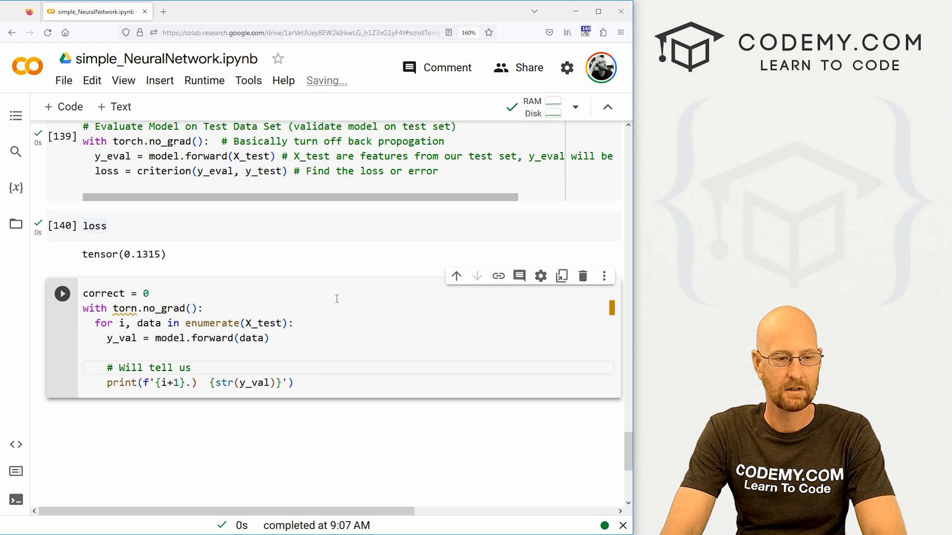
pyautogui.write('what type iof flower')
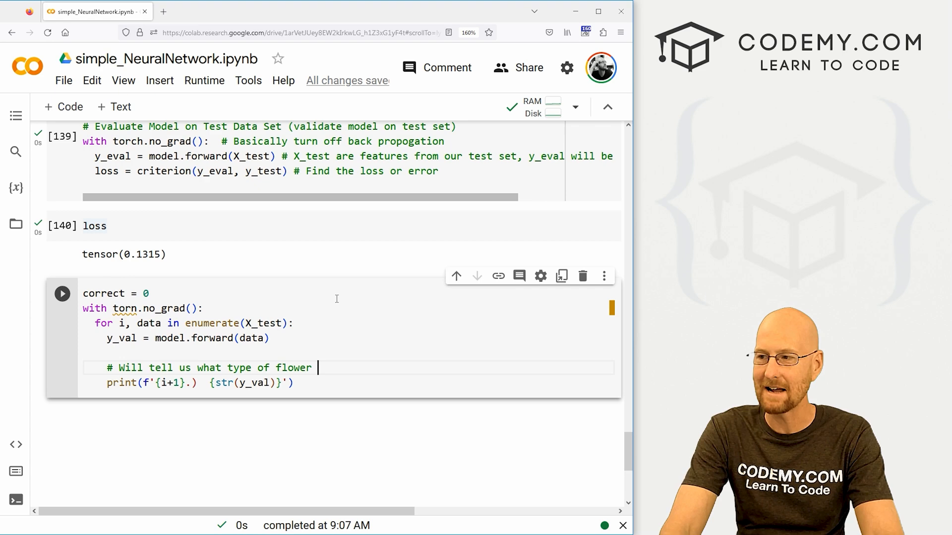
pyautogui.write('class our network thin')
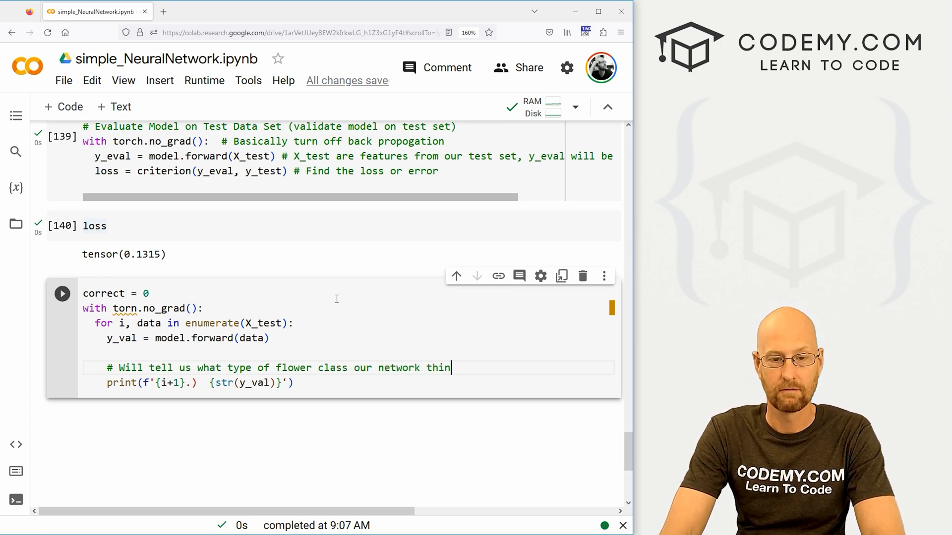
pyautogui.write('ks it is')
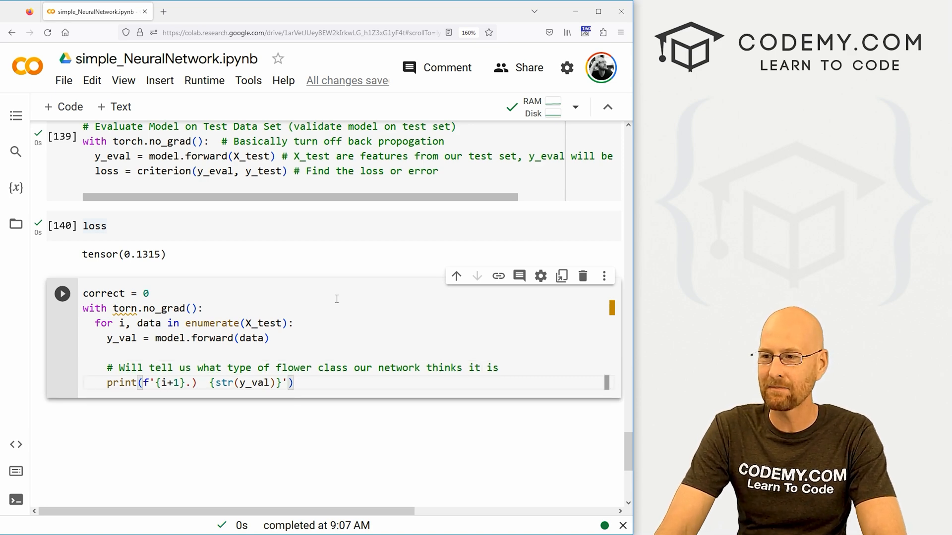
# Run the loop, fix the 'torn' typo to 'torch', and rerun to print predictions.
pyautogui.click(61, 293)
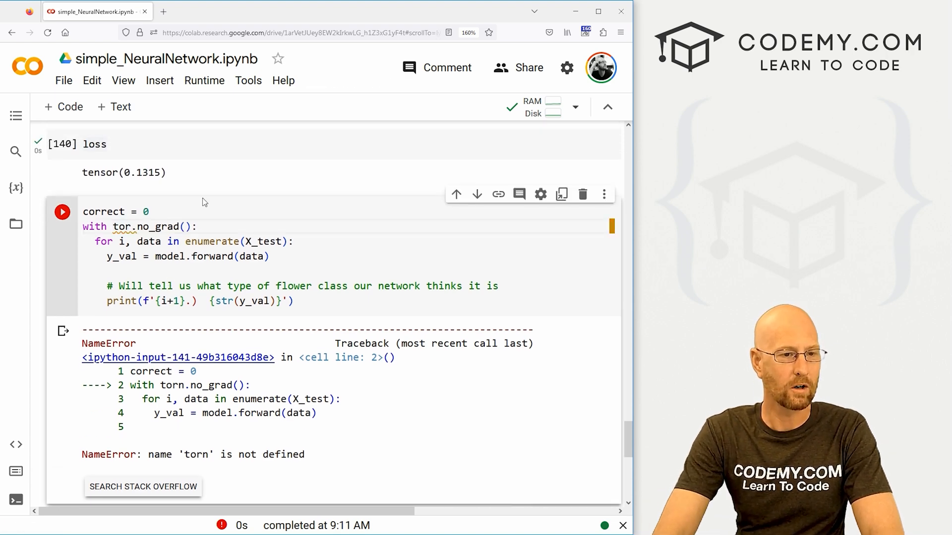
pyautogui.click(62, 211)
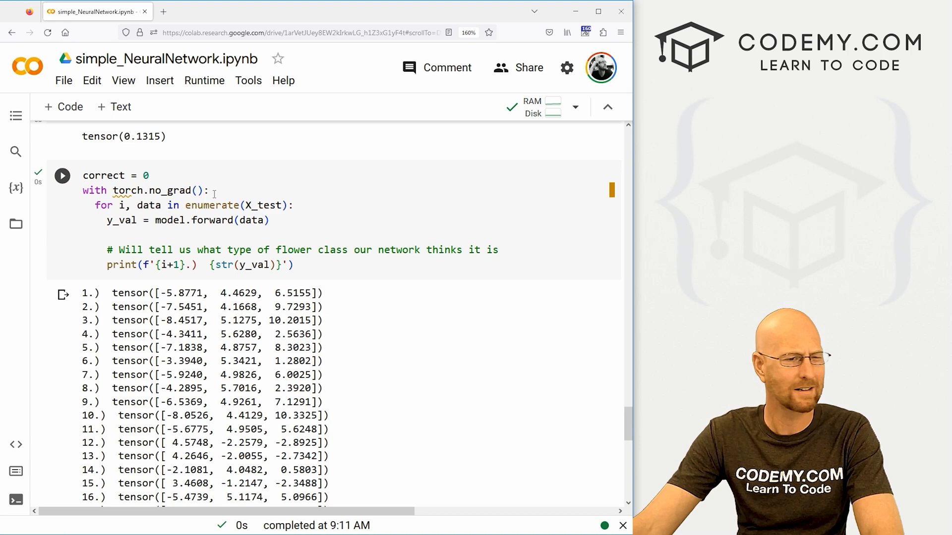
pyautogui.doubleClick(182, 293)
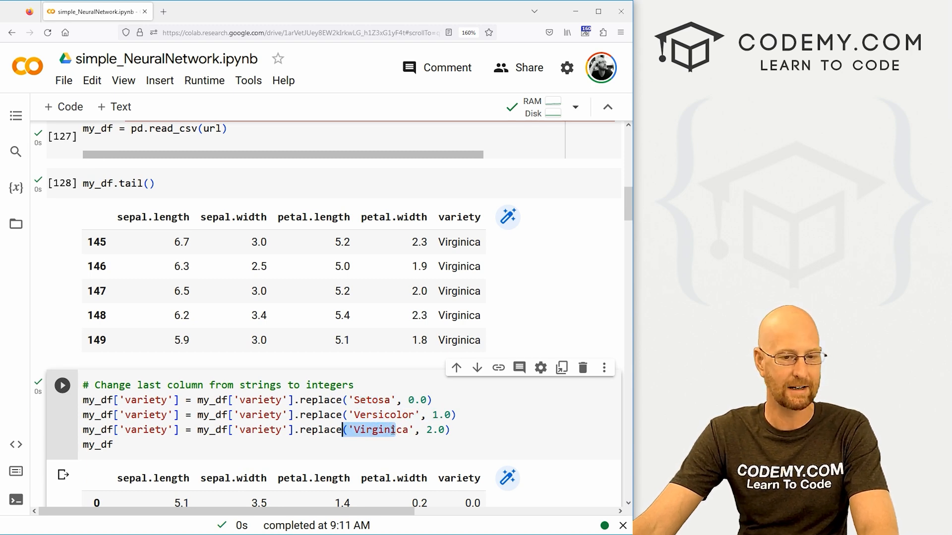
pyautogui.scroll(-3)
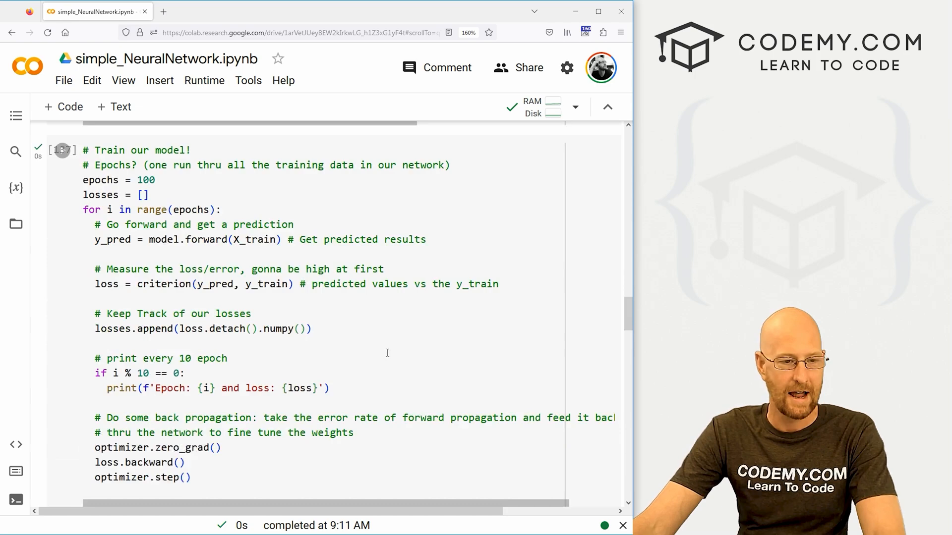
pyautogui.scroll(-3)
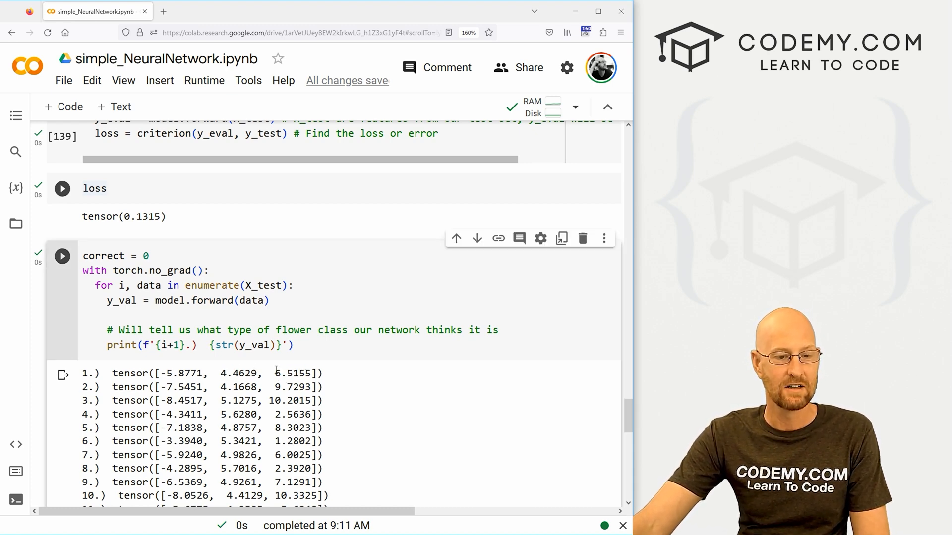
pyautogui.moveTo(226, 373); pyautogui.dragTo(323, 373)
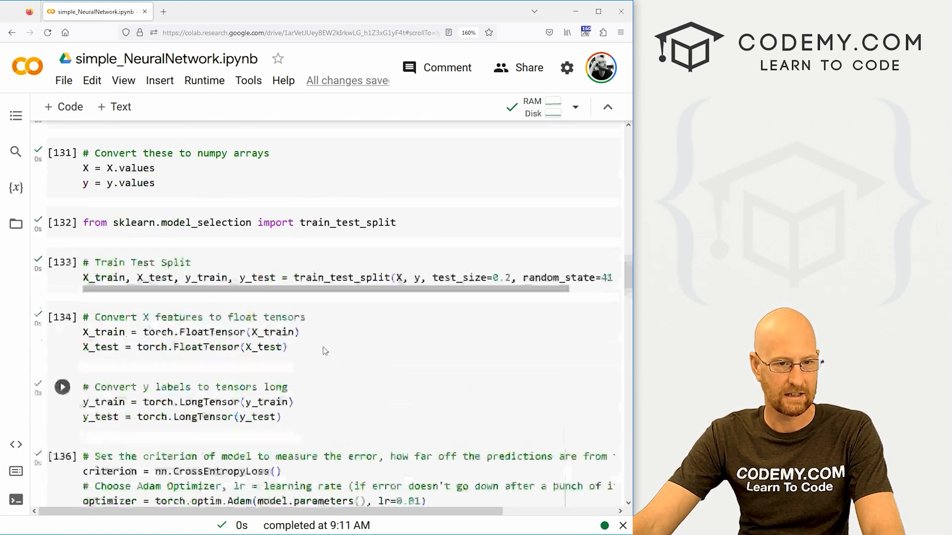
pyautogui.scroll(-3)
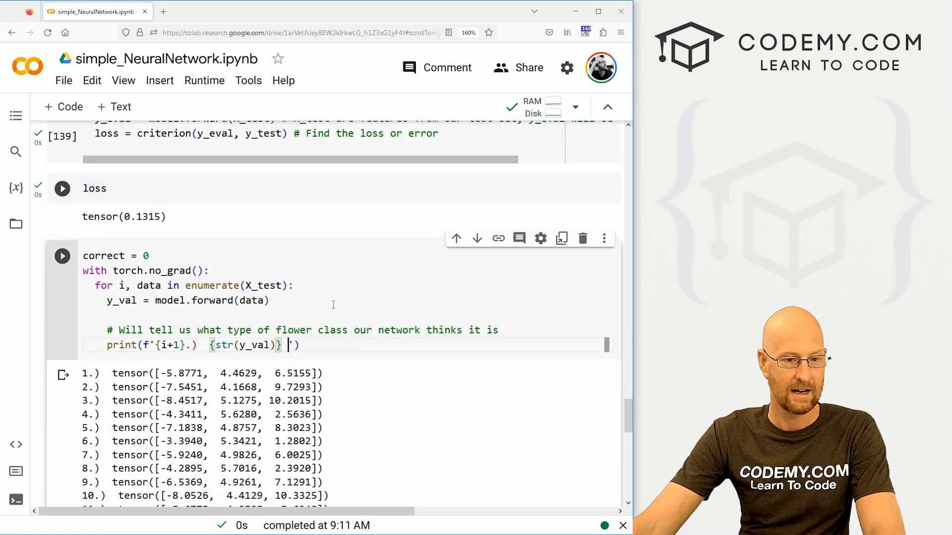
# Append \t {y_test[i]} to the print f-string so rows show true labels.
pyautogui.write('\\t {y_')
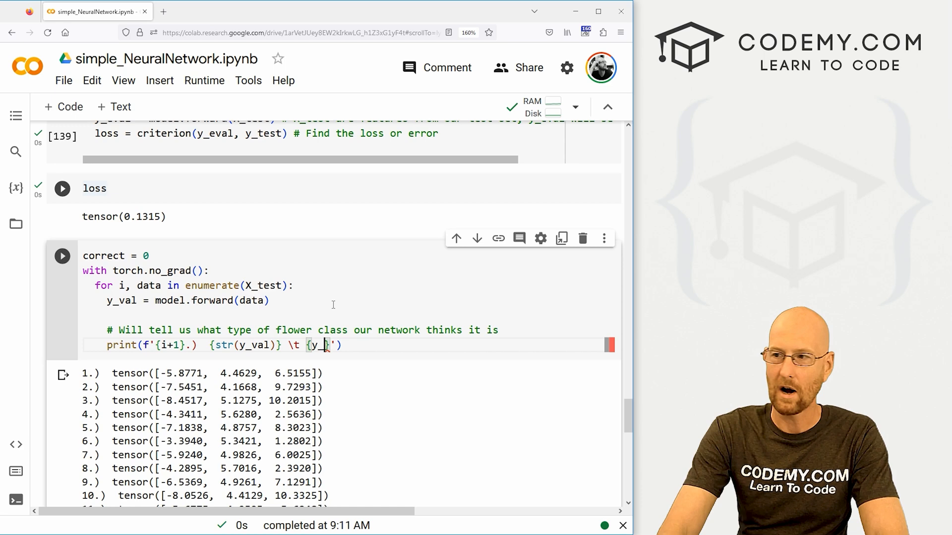
pyautogui.write('_test[i]')
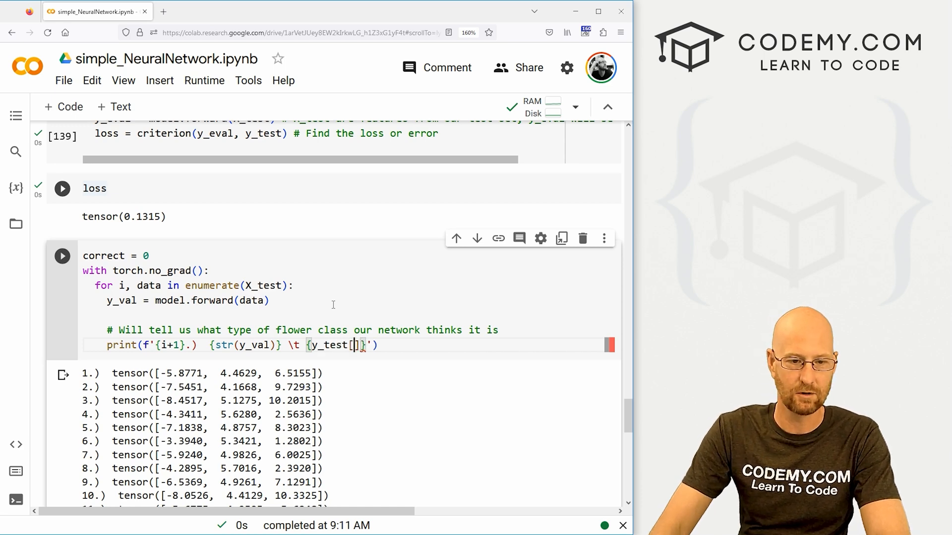
pyautogui.write('i')
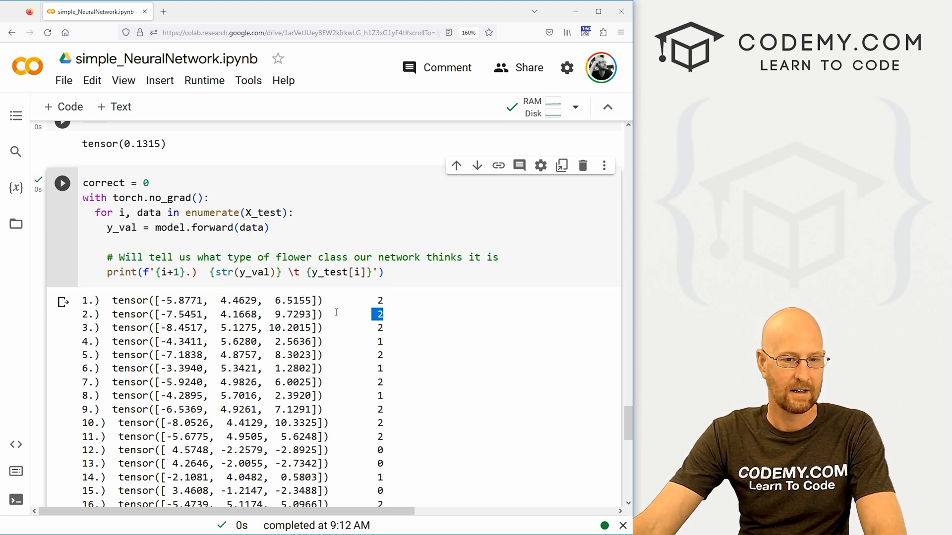
pyautogui.moveTo(401, 287)
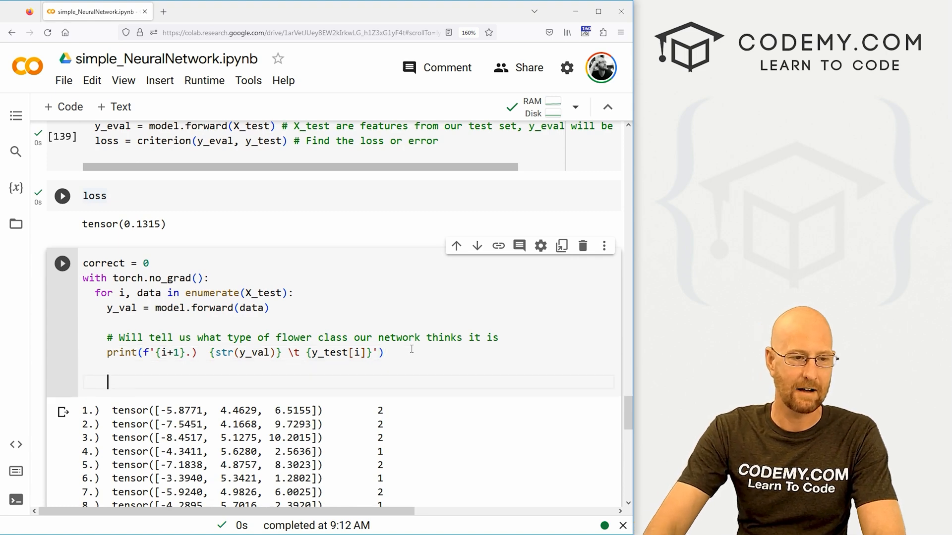
# Add a commented check: if y_val.argmax().item() == y_test[i].
pyautogui.write('# Correct or b')
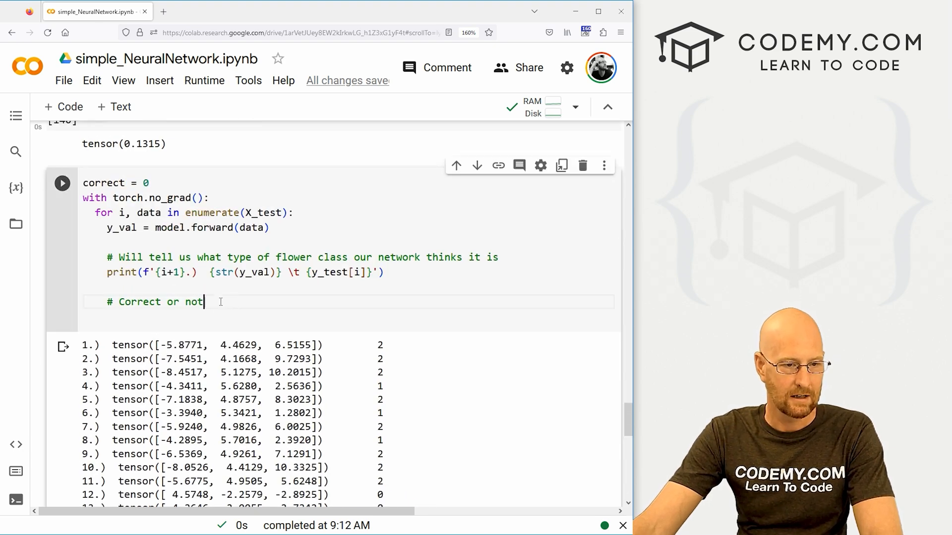
pyautogui.write('if')
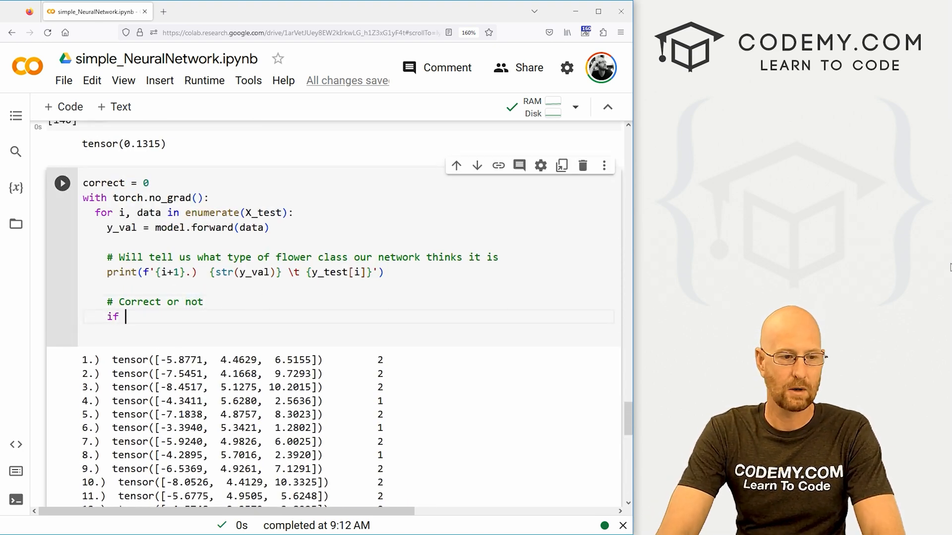
pyautogui.write('y_val')
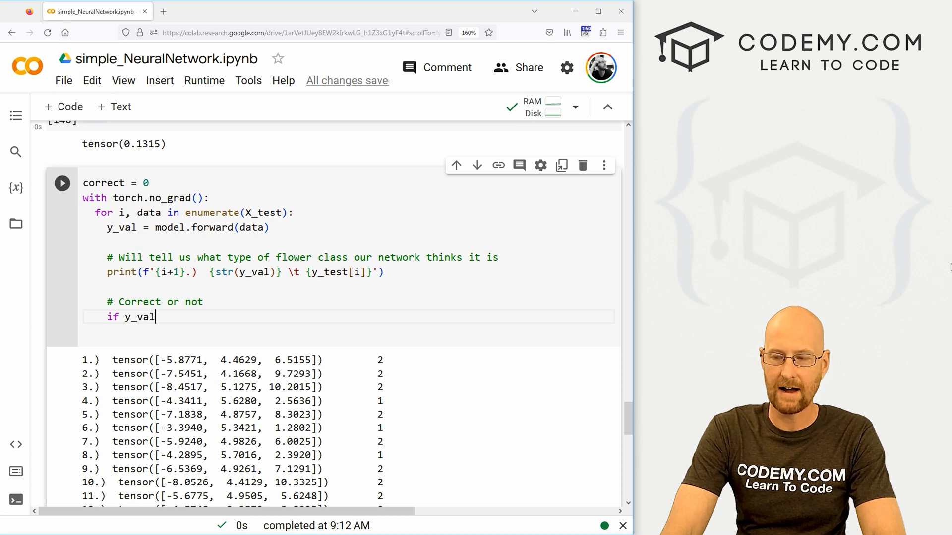
pyautogui.write('.argmax()')
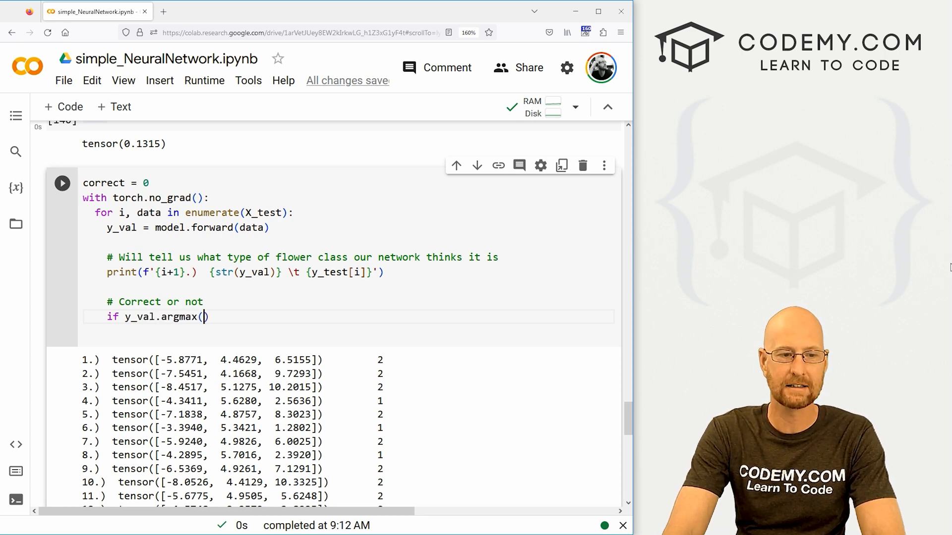
pyautogui.write('.iutem(*')
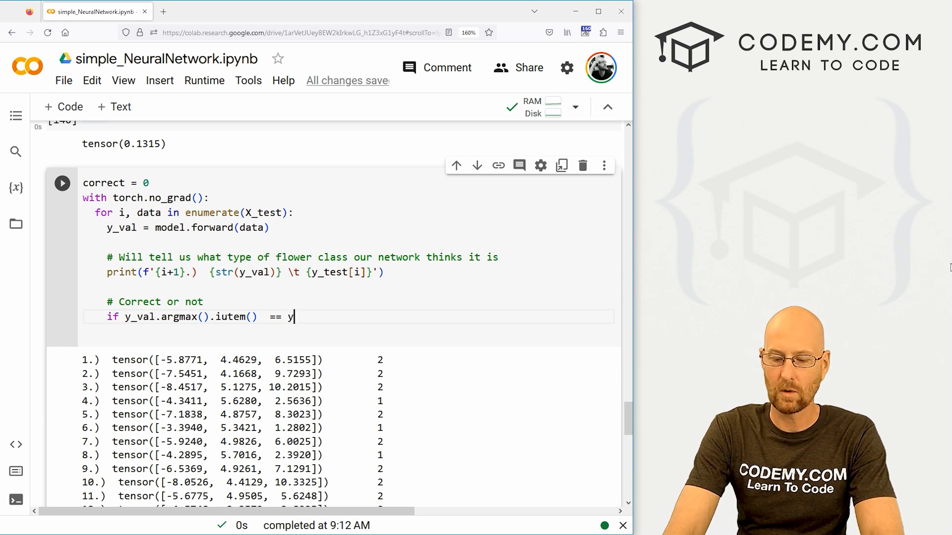
pyautogui.write('_test[i]')
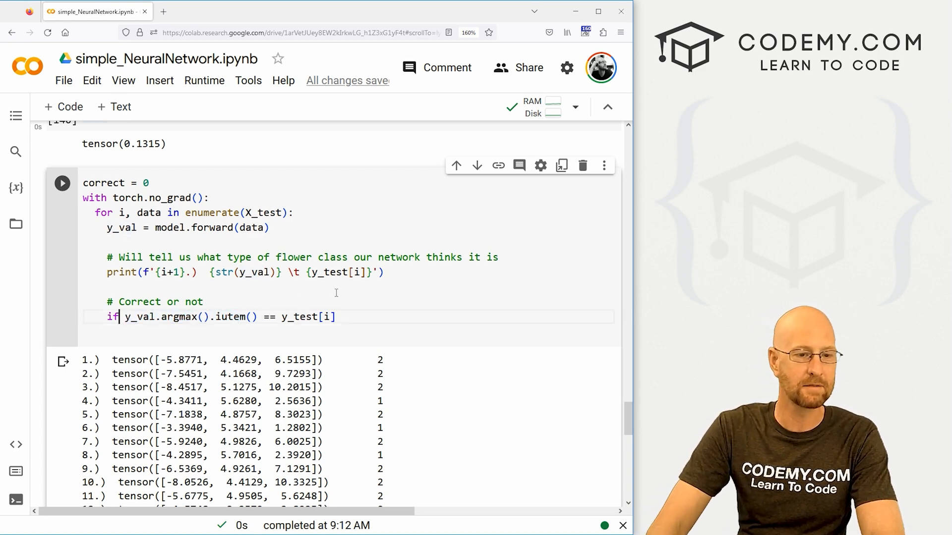
pyautogui.write('item')
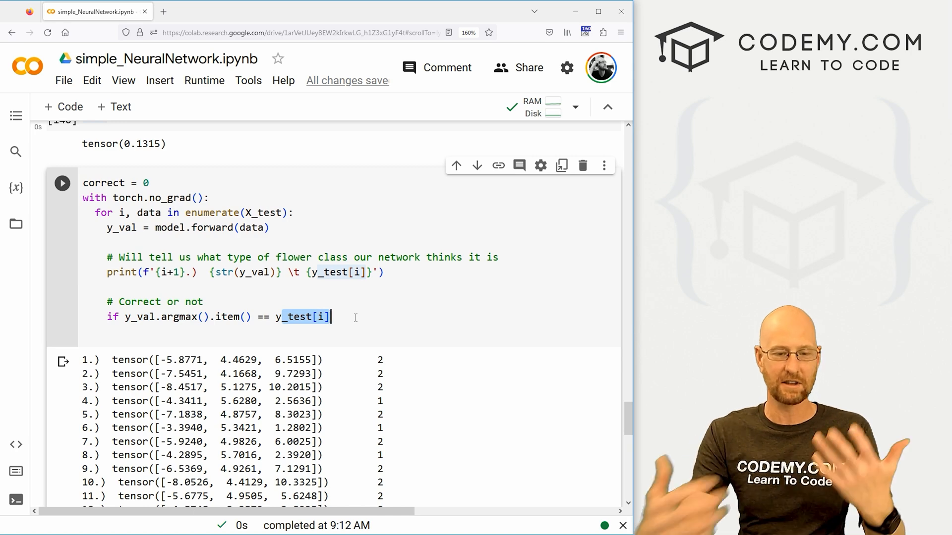
# Increment correct on a match and print 'We got {correct} correct!' after the loop.
pyautogui.scroll(-3)
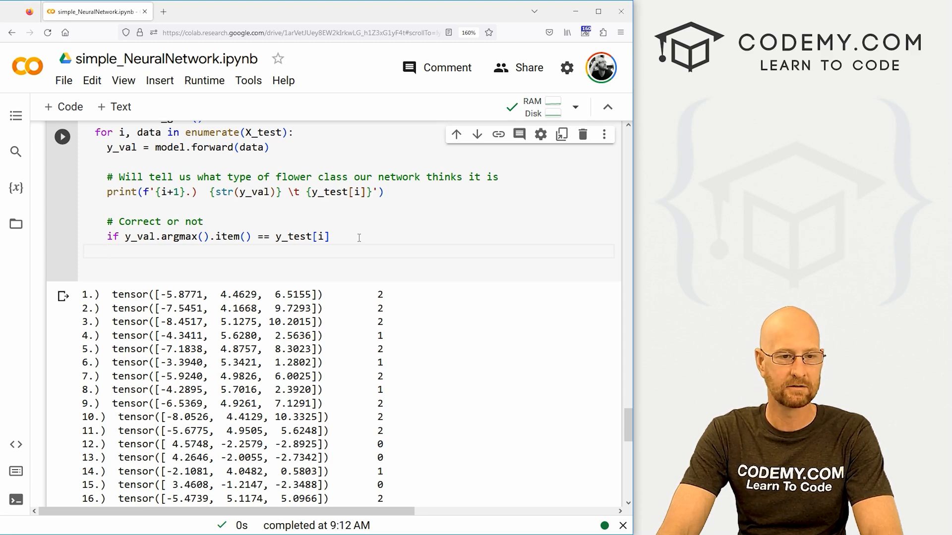
pyautogui.write(':')
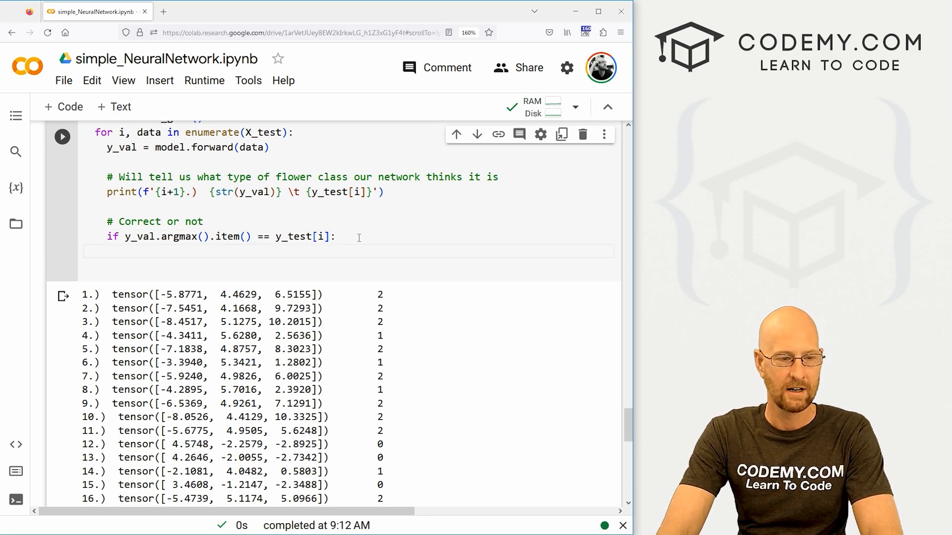
pyautogui.write('c')
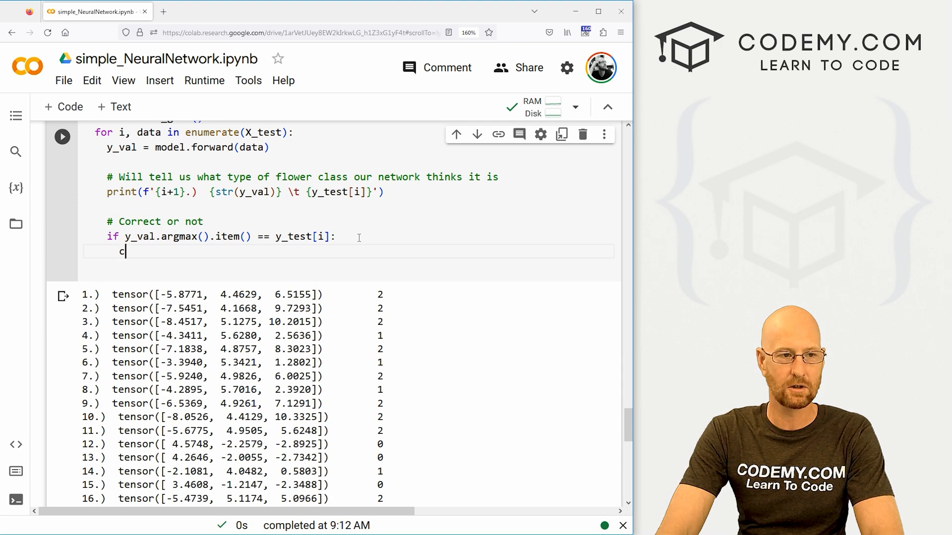
pyautogui.write('orrect +=1')
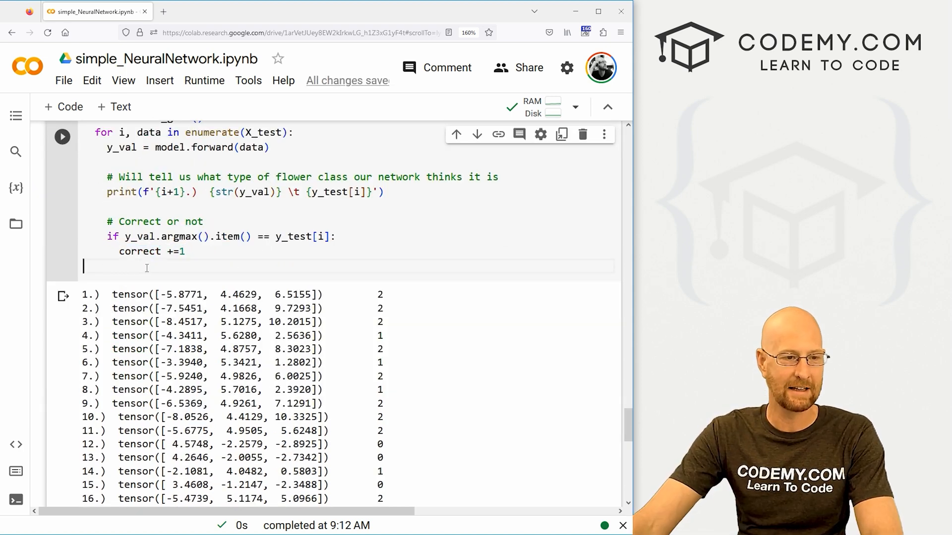
pyautogui.write('print(f')
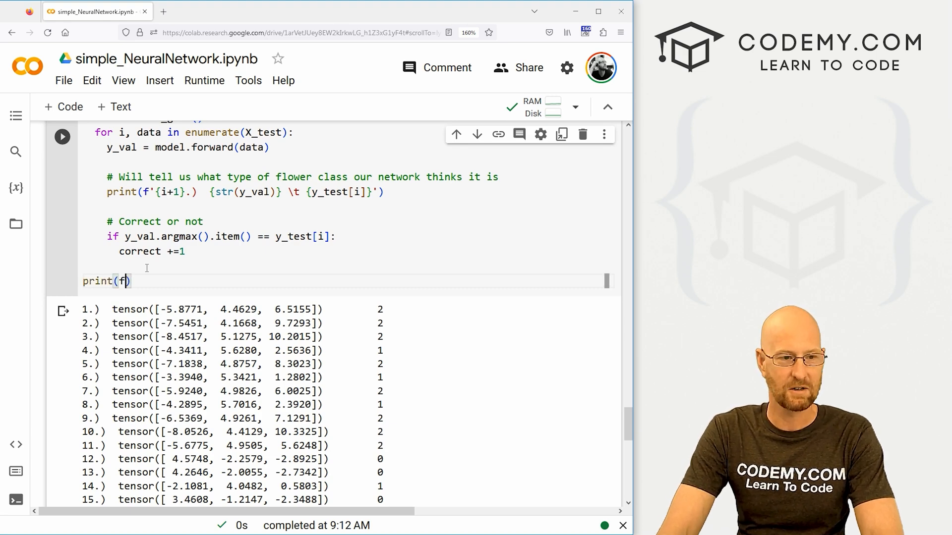
pyautogui.write("'We got {correct} correct!")
pyautogui.click(246, 192)
pyautogui.write(' \\')
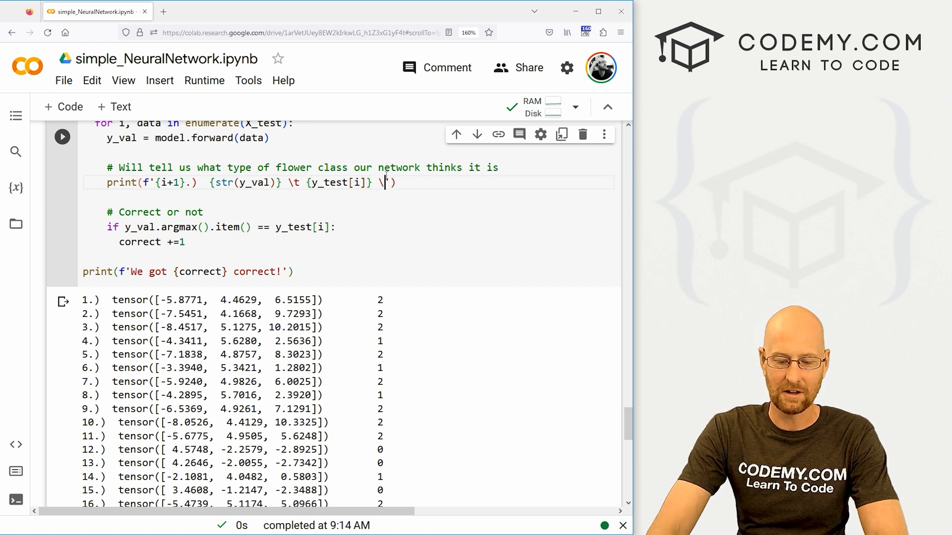
# Show y_val.argmax().item() in the per-row print beside the true label and review output.
pyautogui.write('t')
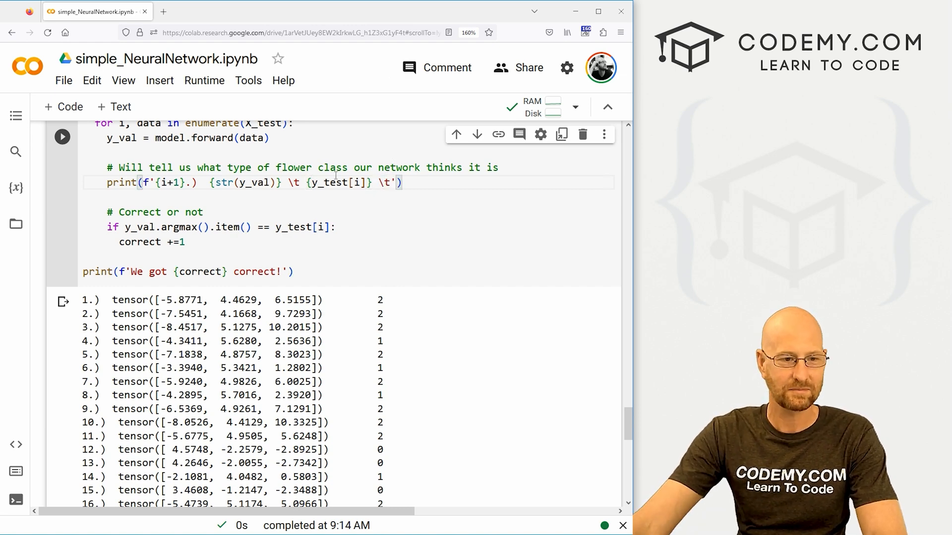
pyautogui.moveTo(125, 227); pyautogui.dragTo(254, 227)
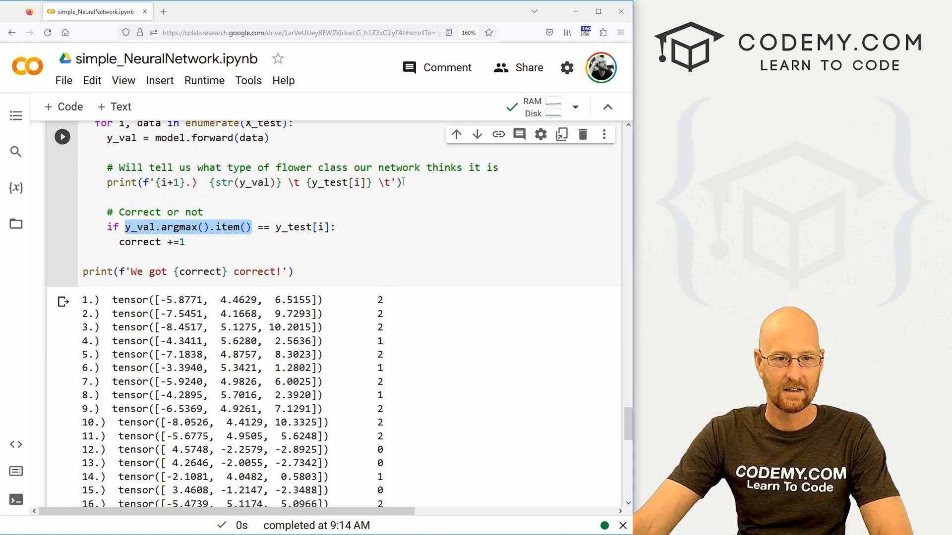
pyautogui.write('y_val.argmax().item()}')
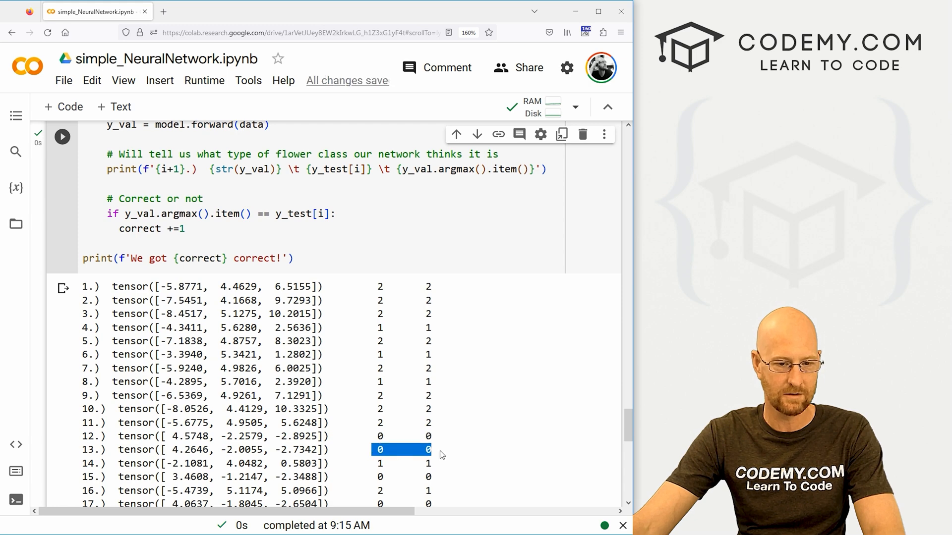
pyautogui.scroll(-3)
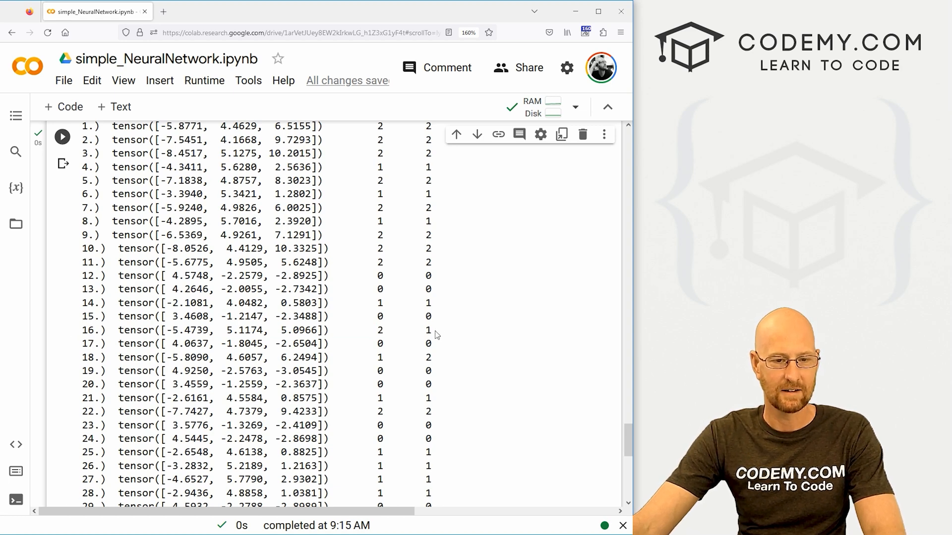
pyautogui.scroll(-3)
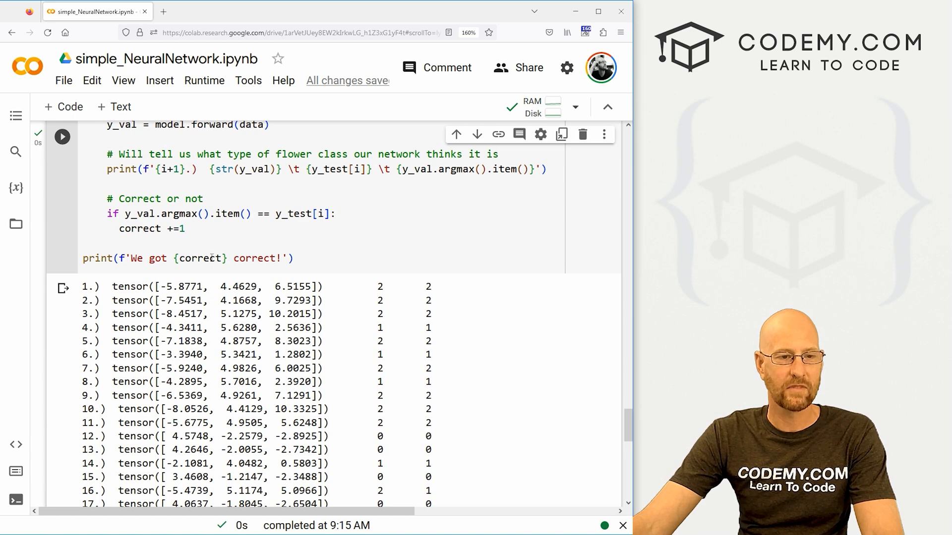
pyautogui.scroll(3)
pyautogui.write('if y')
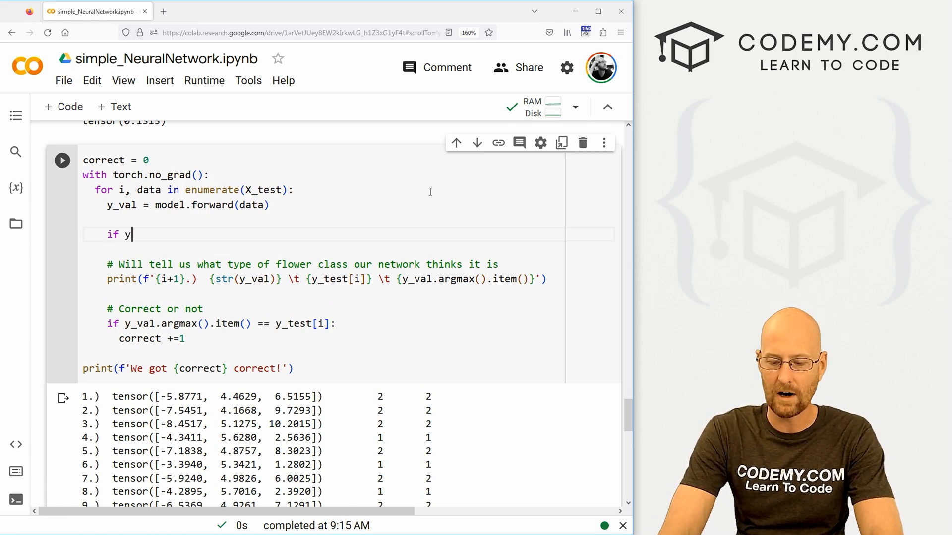
# Map y_test[i] 0/1/2 to x = 'Setosa', 'Versicolor' or 'Virginica' with if/elif/else.
pyautogui.write('_test[]')
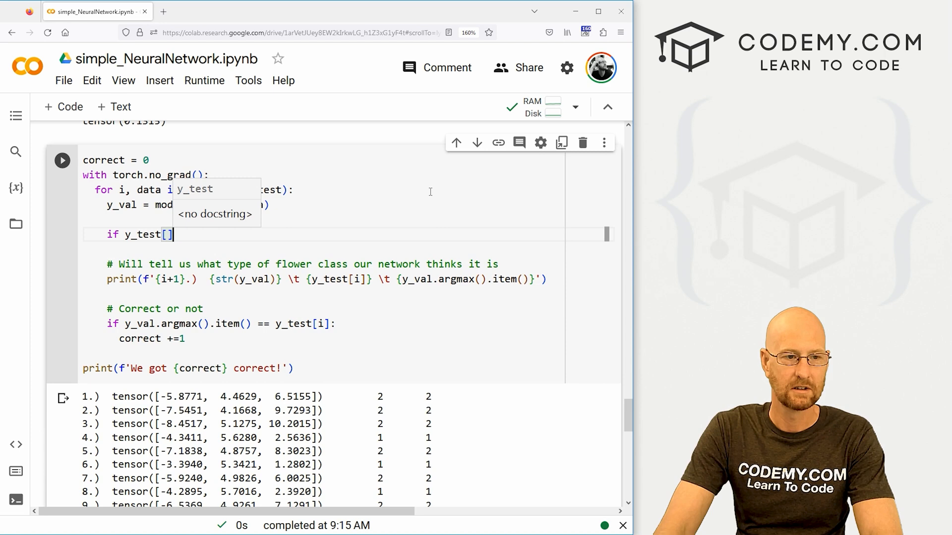
pyautogui.write('i')
pyautogui.write('x =')
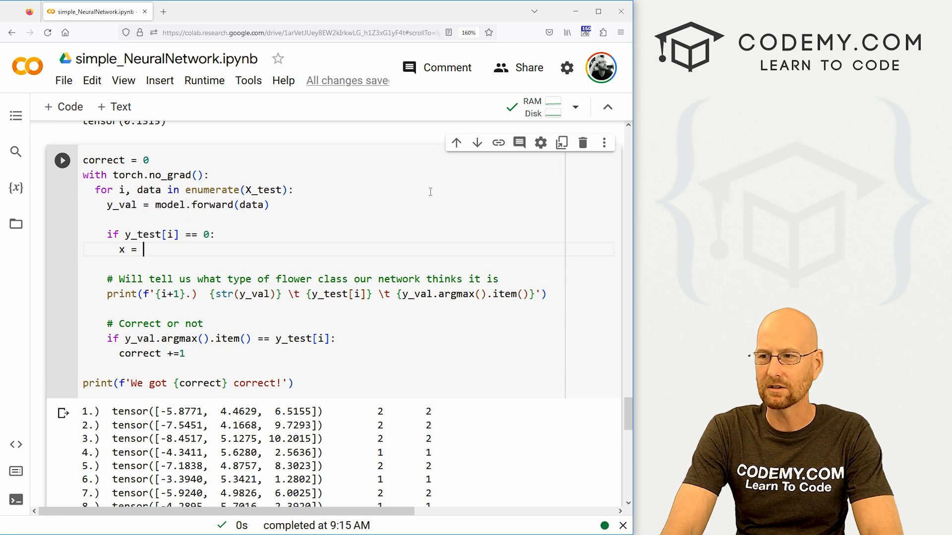
pyautogui.write('"Setosa"')
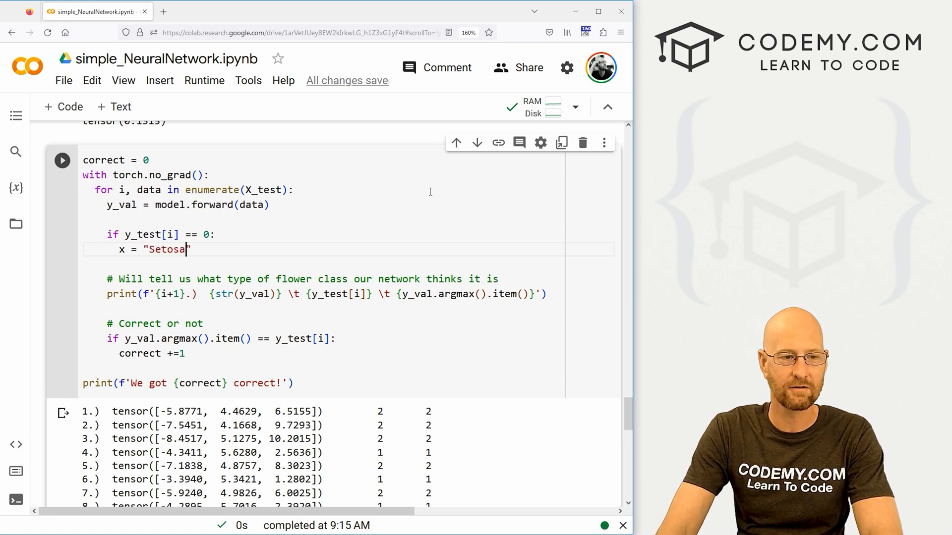
pyautogui.write('elif')
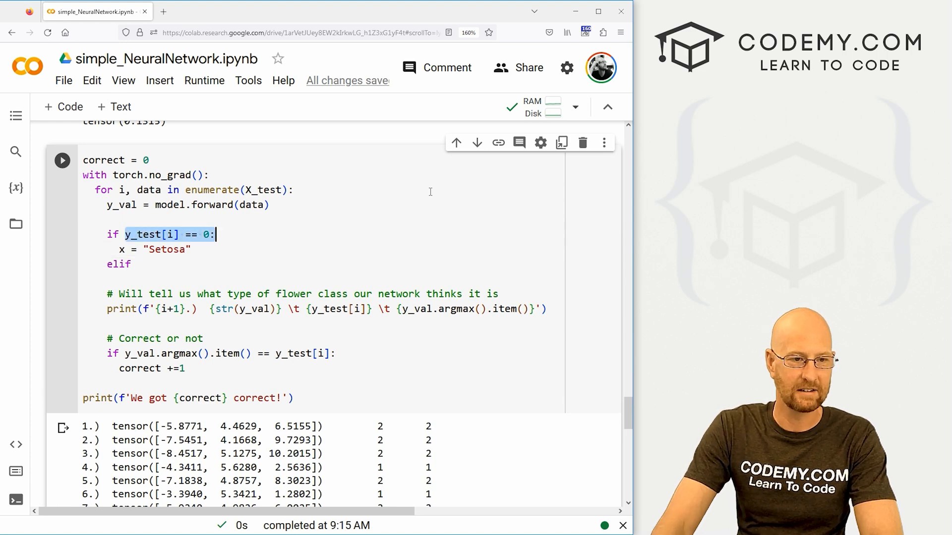
pyautogui.write('y_test[i] == 1:')
pyautogui.write('x = "')
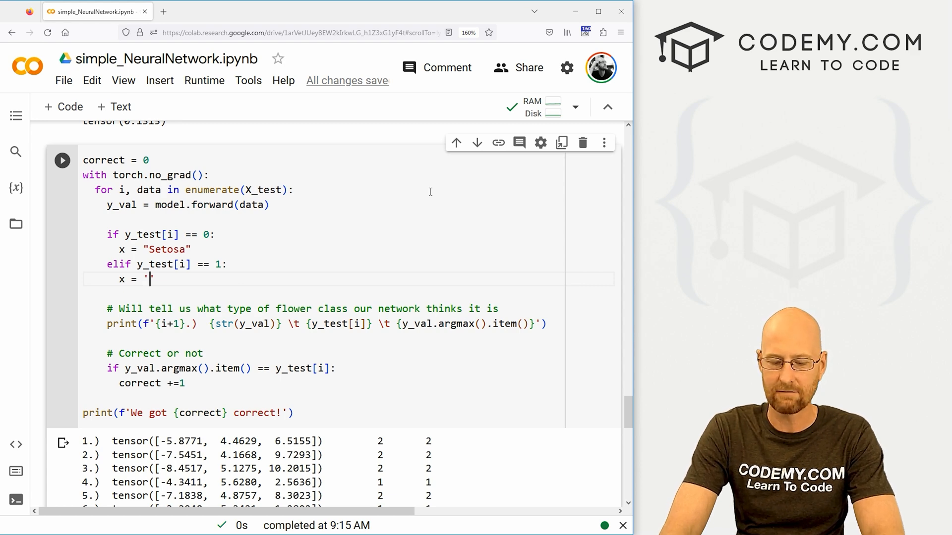
pyautogui.write('Versicolor')
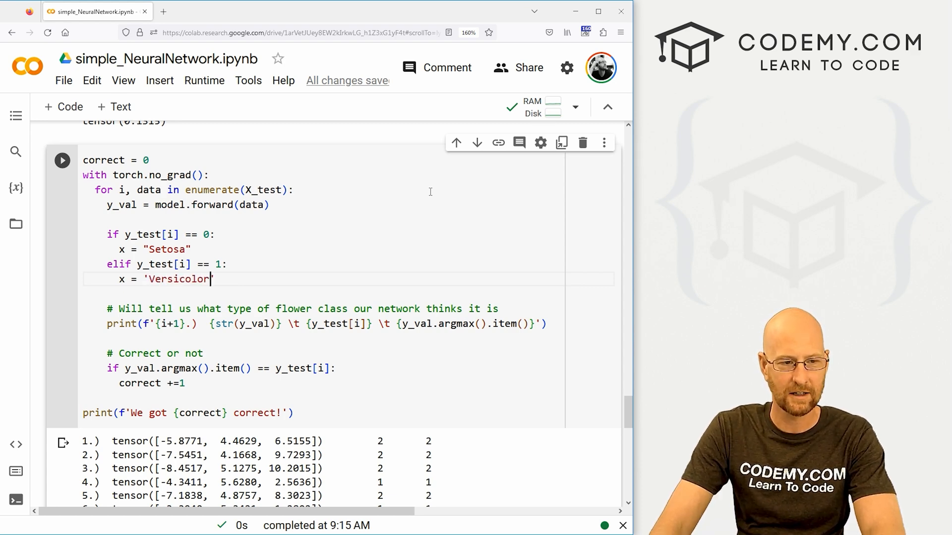
pyautogui.press('enter')
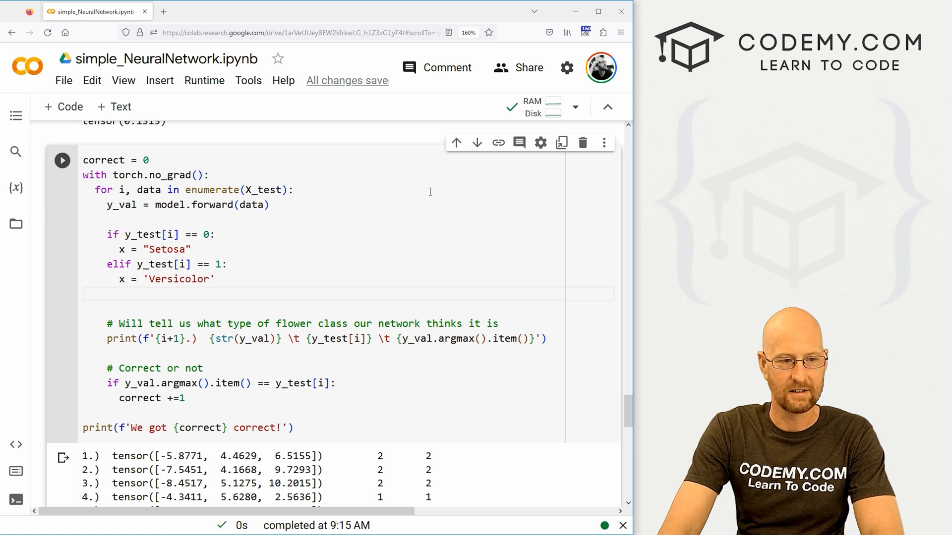
pyautogui.write('else:')
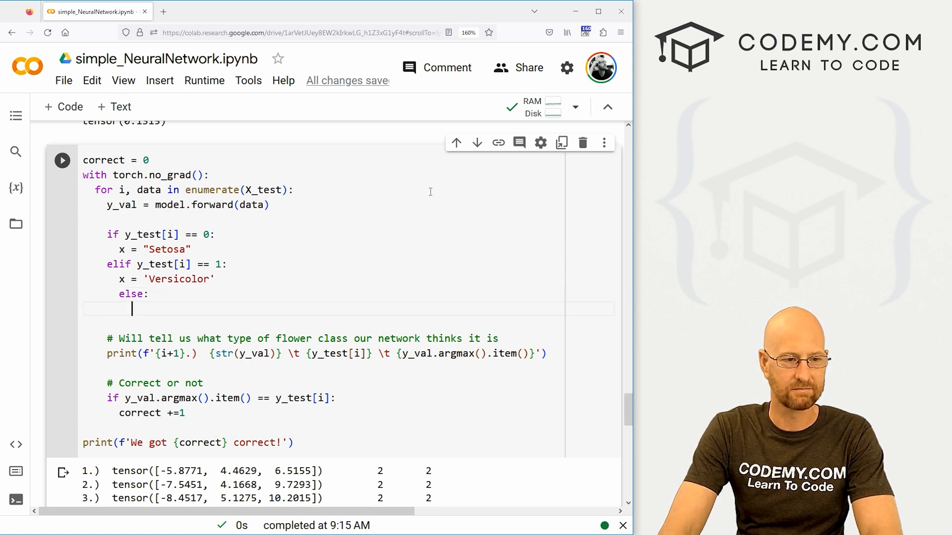
pyautogui.write("x = '")
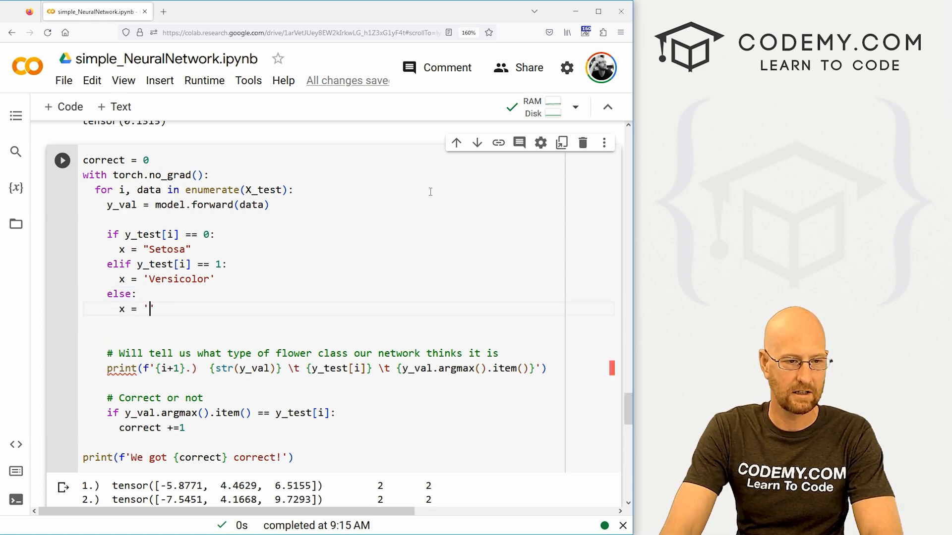
pyautogui.write('Vir')
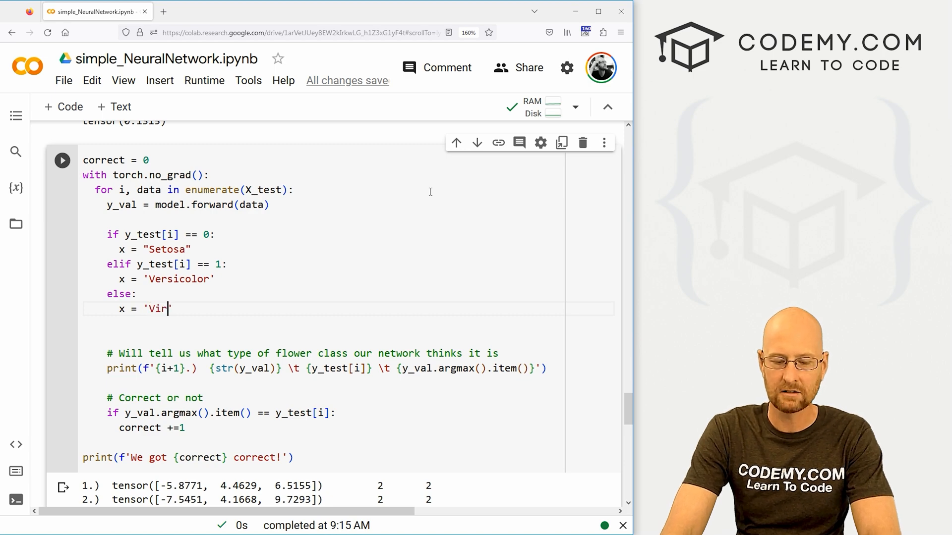
pyautogui.write('ginica')
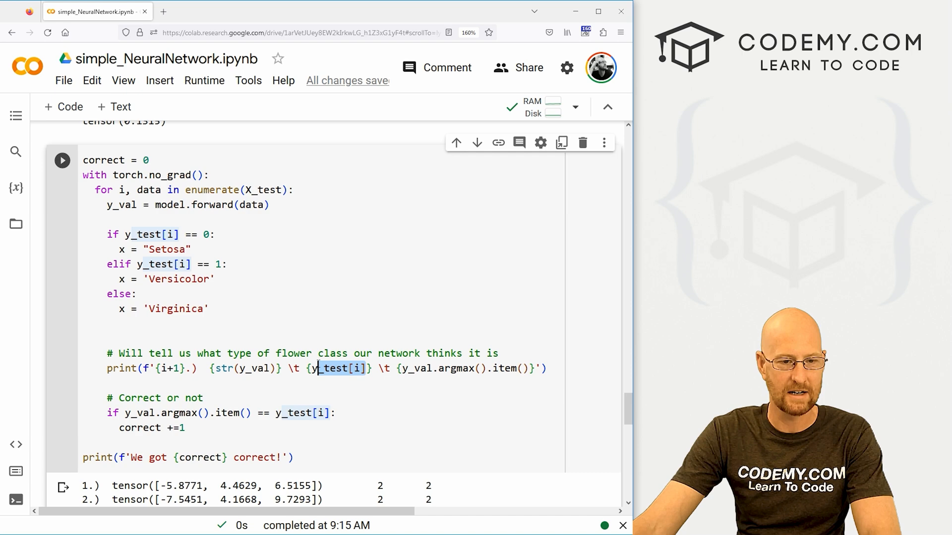
# Print x instead of y_test[i] and rerun to show flower names.
pyautogui.write('x')
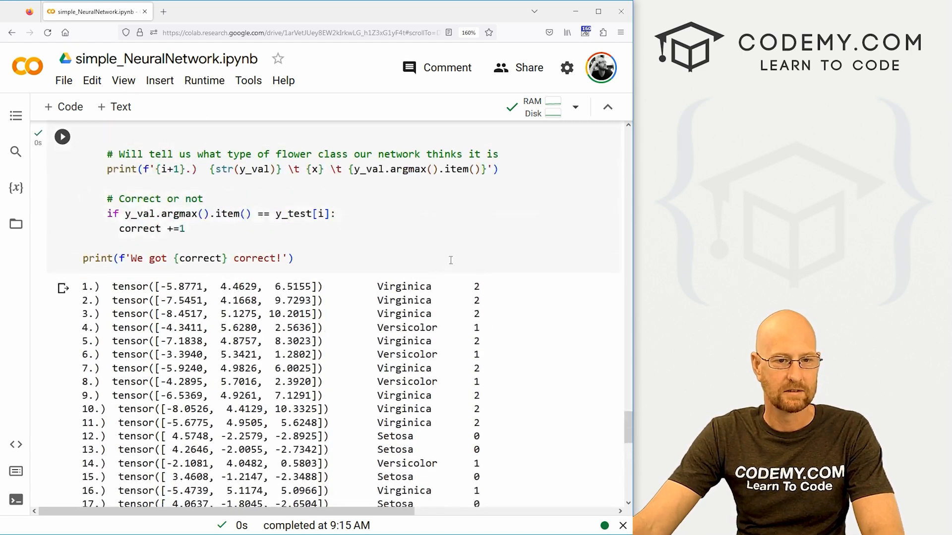
pyautogui.doubleClick(403, 314)
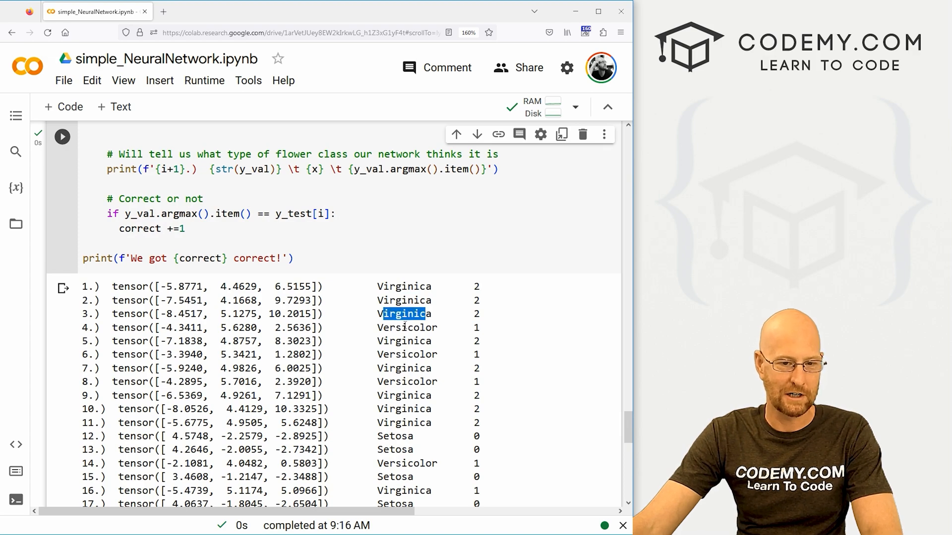
pyautogui.scroll(-3)
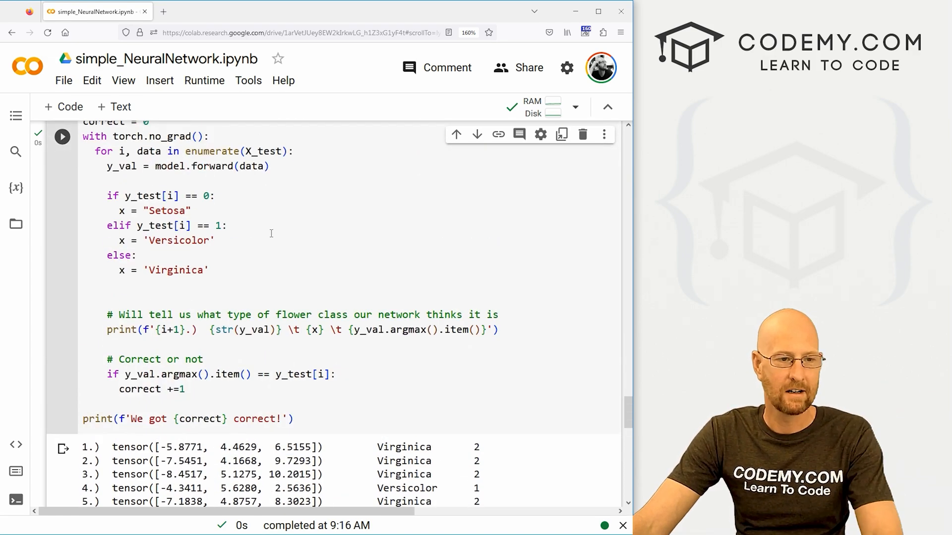
pyautogui.click(316, 330)
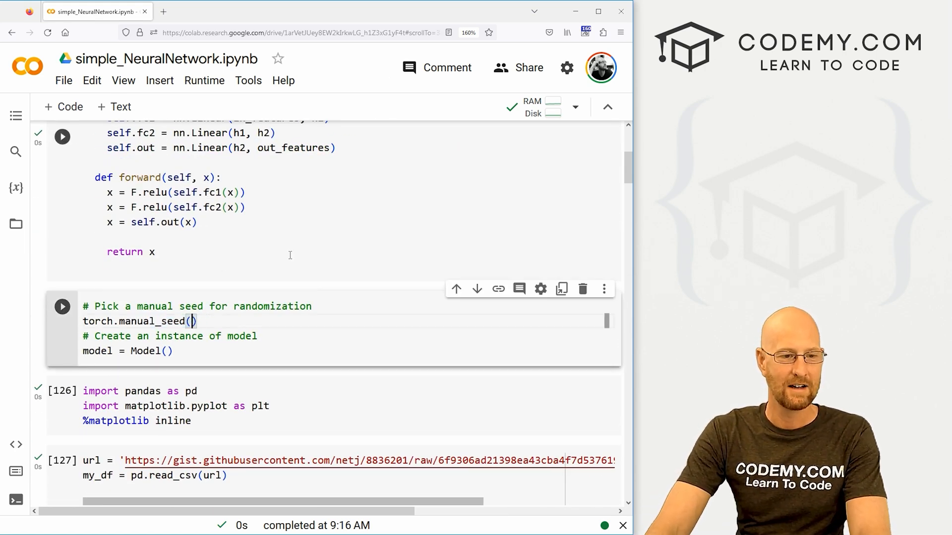
# Set train_test_split random_state to 32 and review the retrained loss plot (epoch-90 loss ≈0.0775).
pyautogui.scroll(-3)
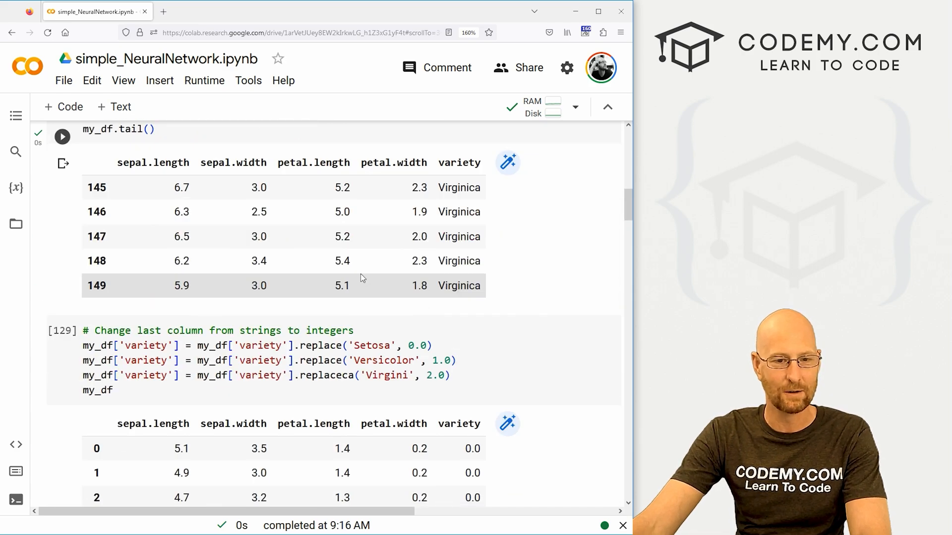
pyautogui.scroll(-3)
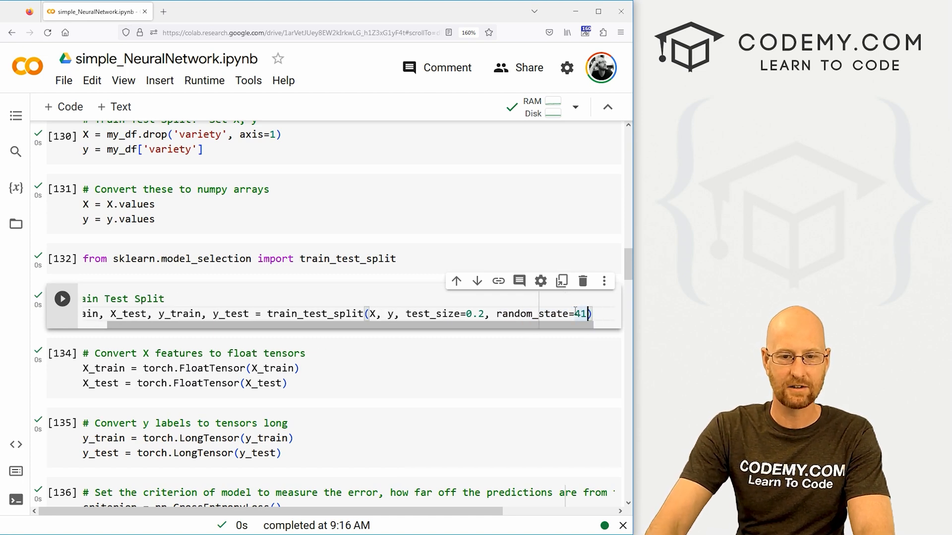
pyautogui.write('32')
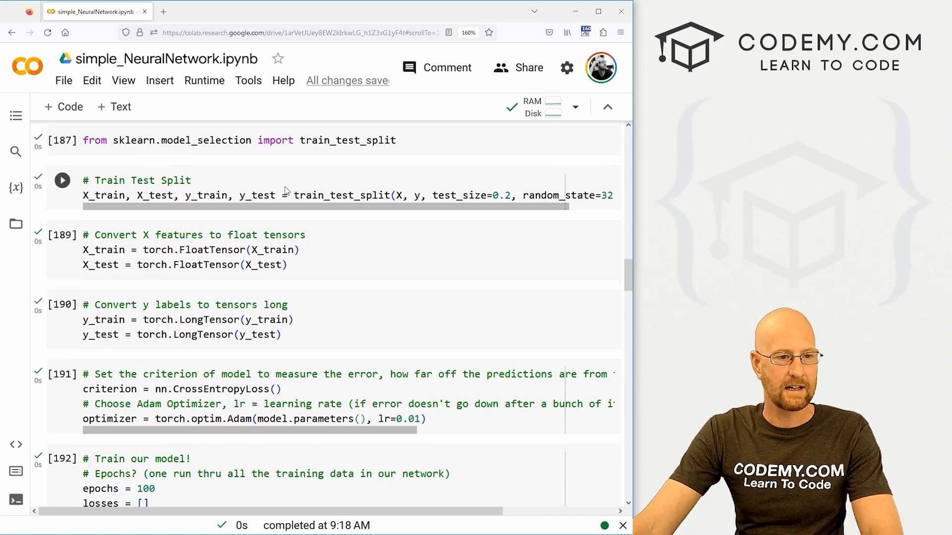
pyautogui.scroll(-3)
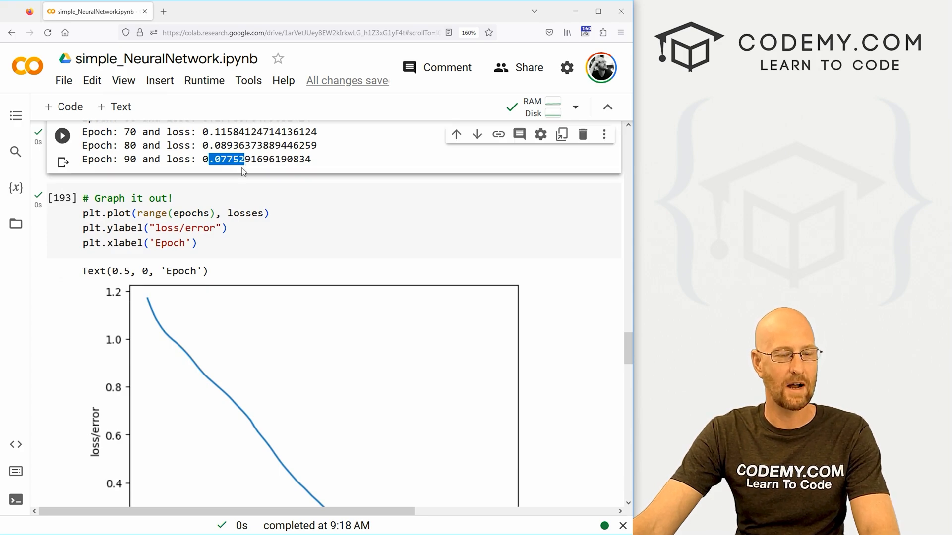
pyautogui.scroll(-3)
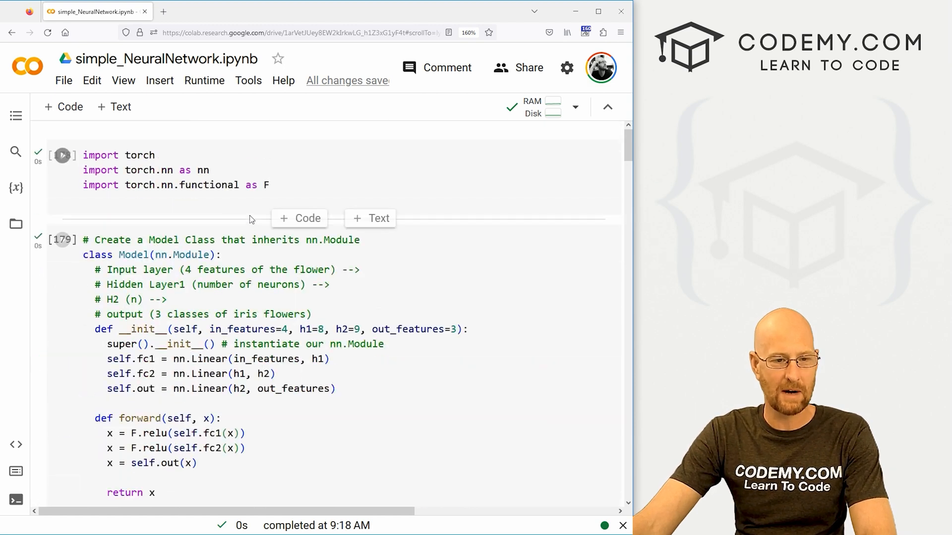
# Replace torch.manual_seed(32) with 41, check the split's random_state, and rerun through evaluation.
pyautogui.scroll(-3)
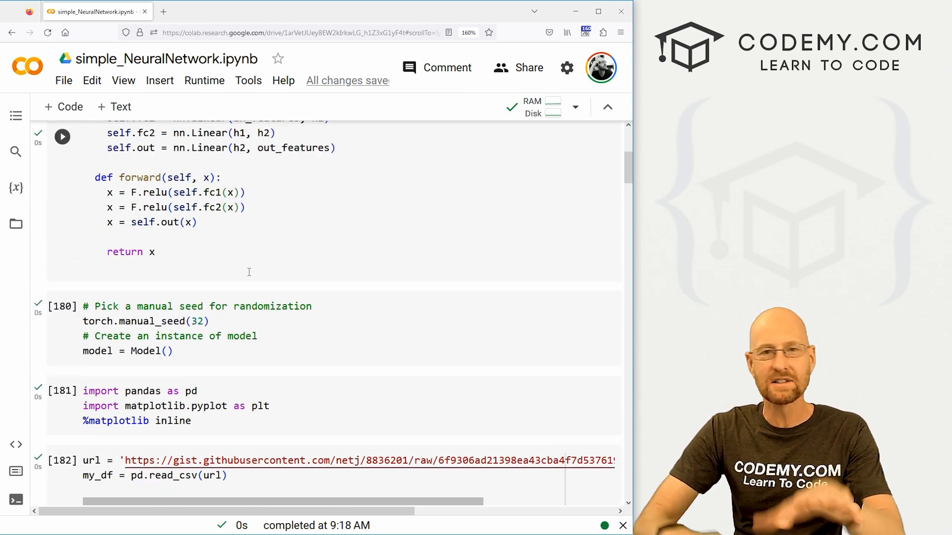
pyautogui.click(200, 321)
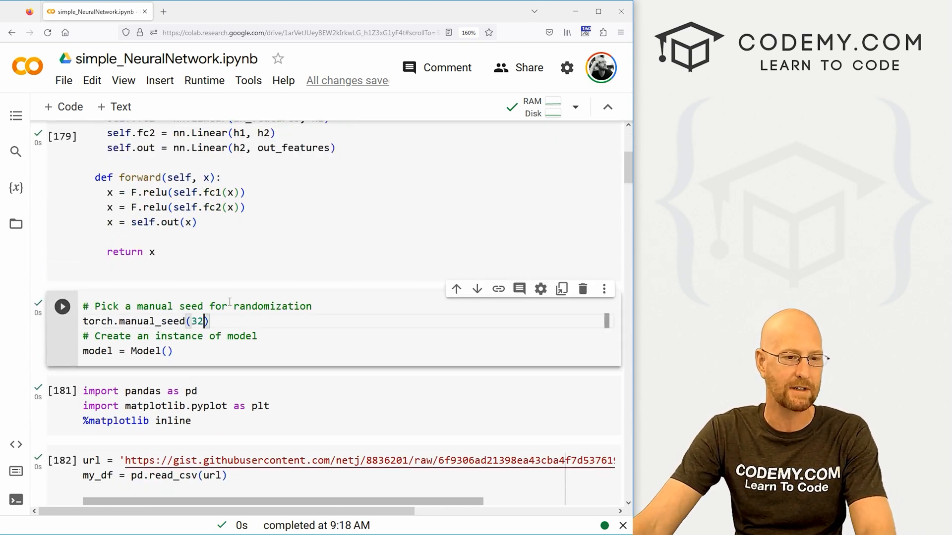
pyautogui.write('41')
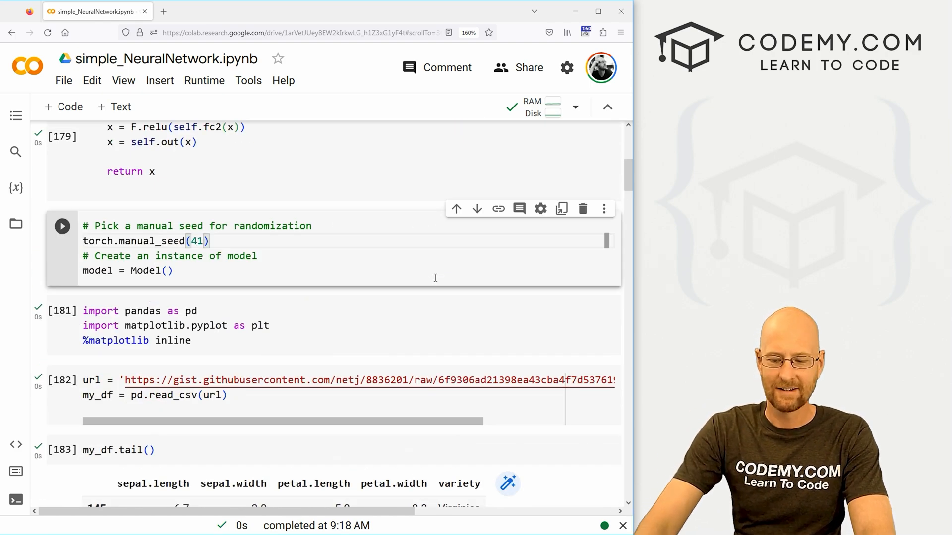
pyautogui.scroll(-3)
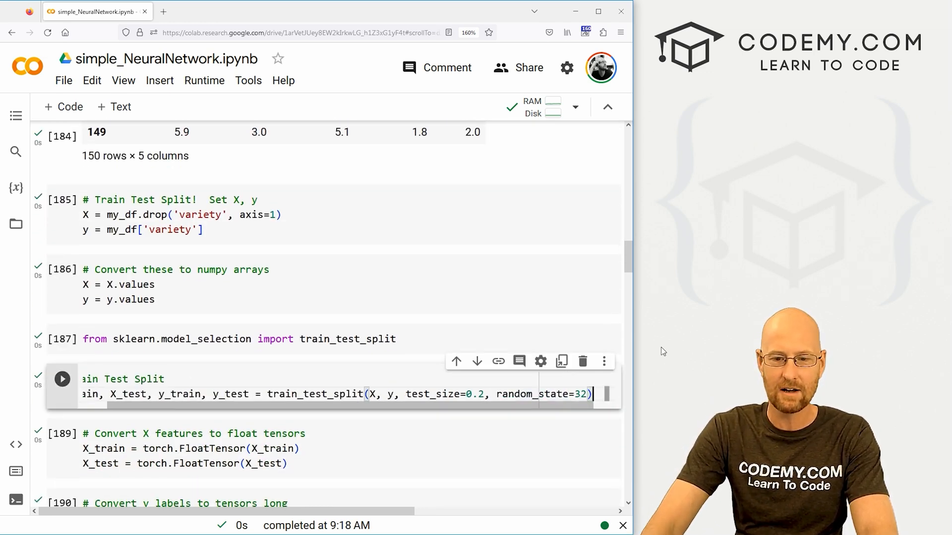
pyautogui.click(205, 80)
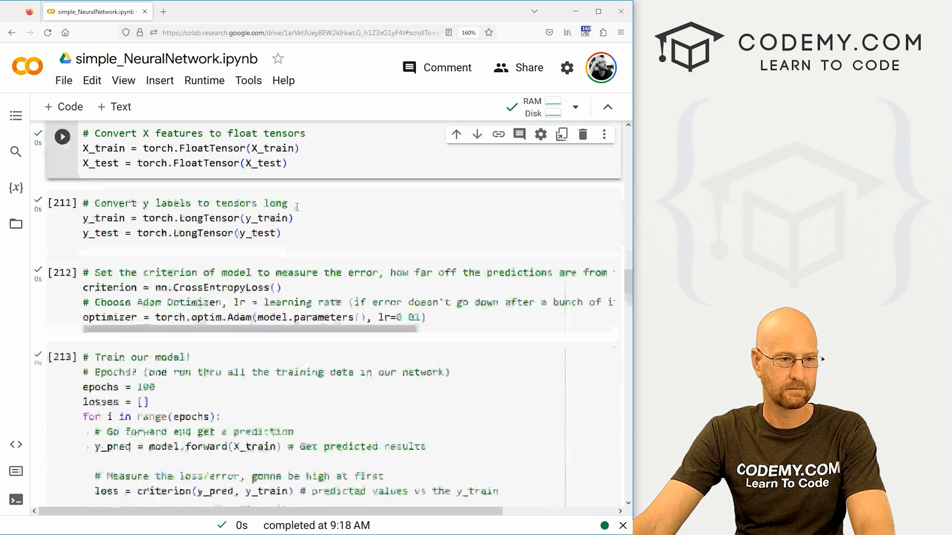
pyautogui.scroll(-3)
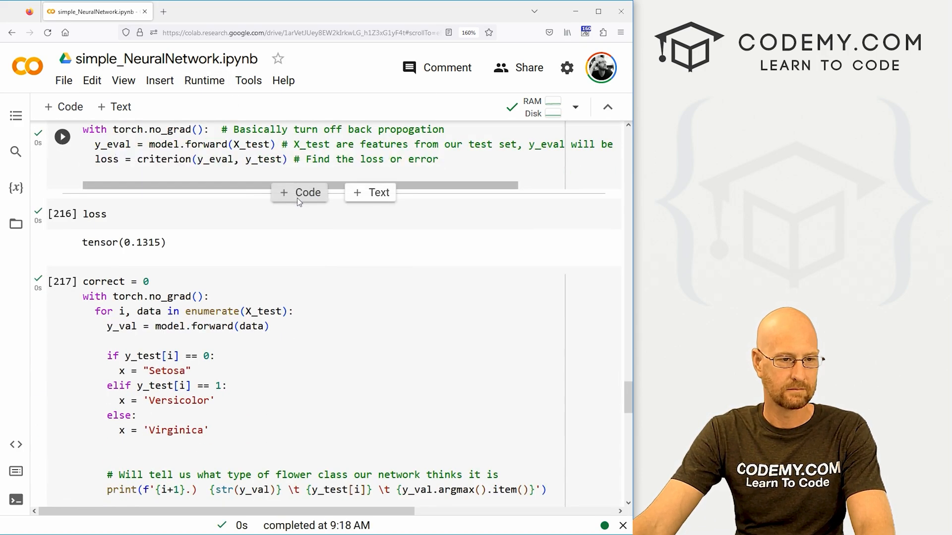